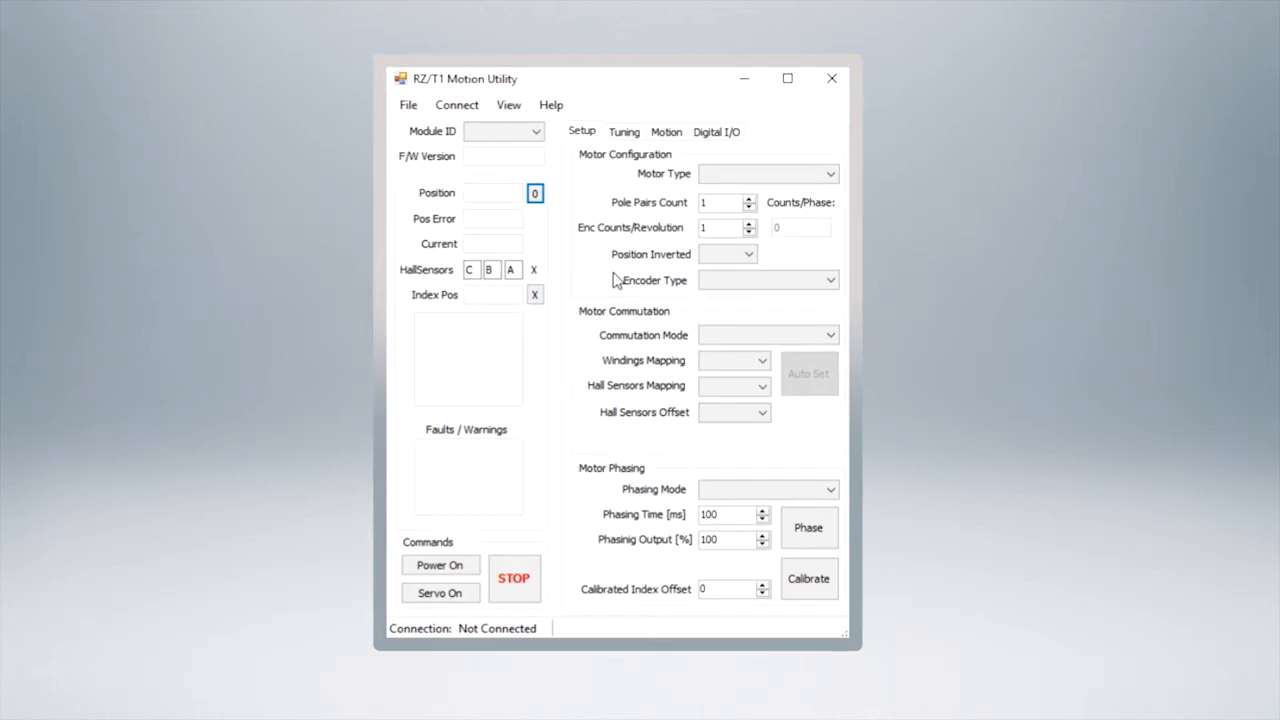
pyautogui.moveTo(718, 470)
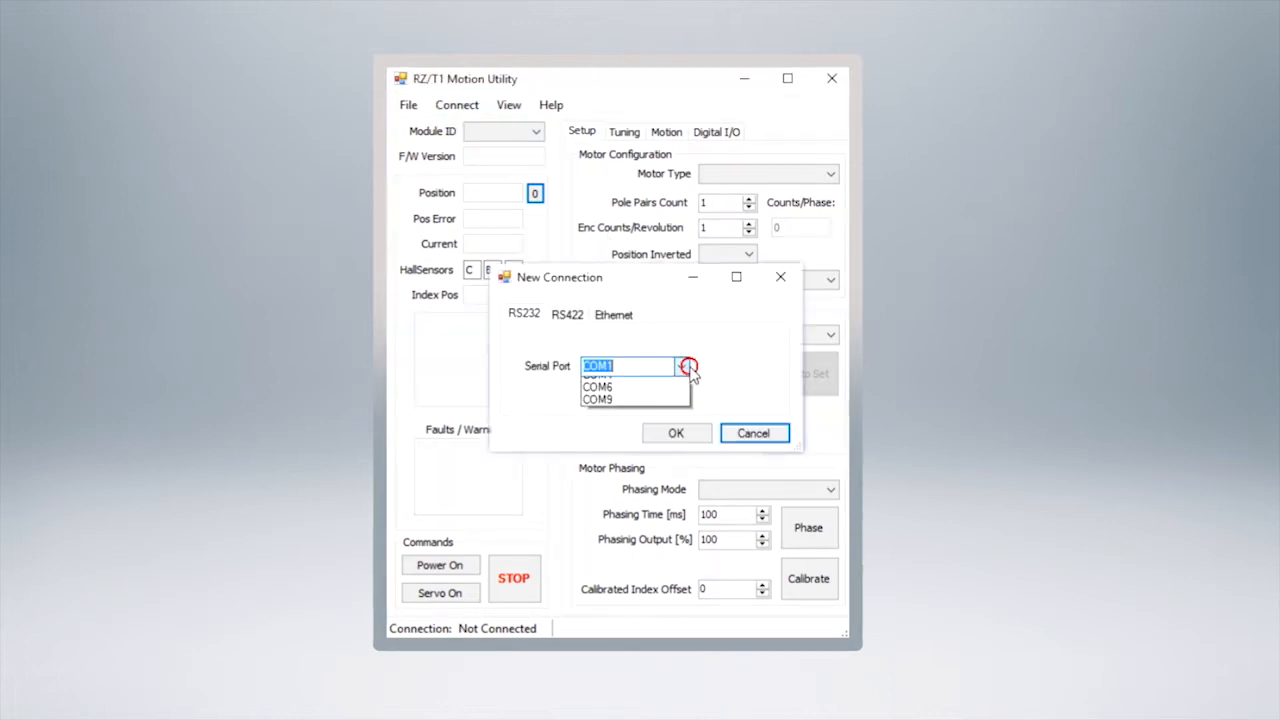
# - Connect to the drive on serial port COM6 through the New Connection dialog
pyautogui.click(683, 365)
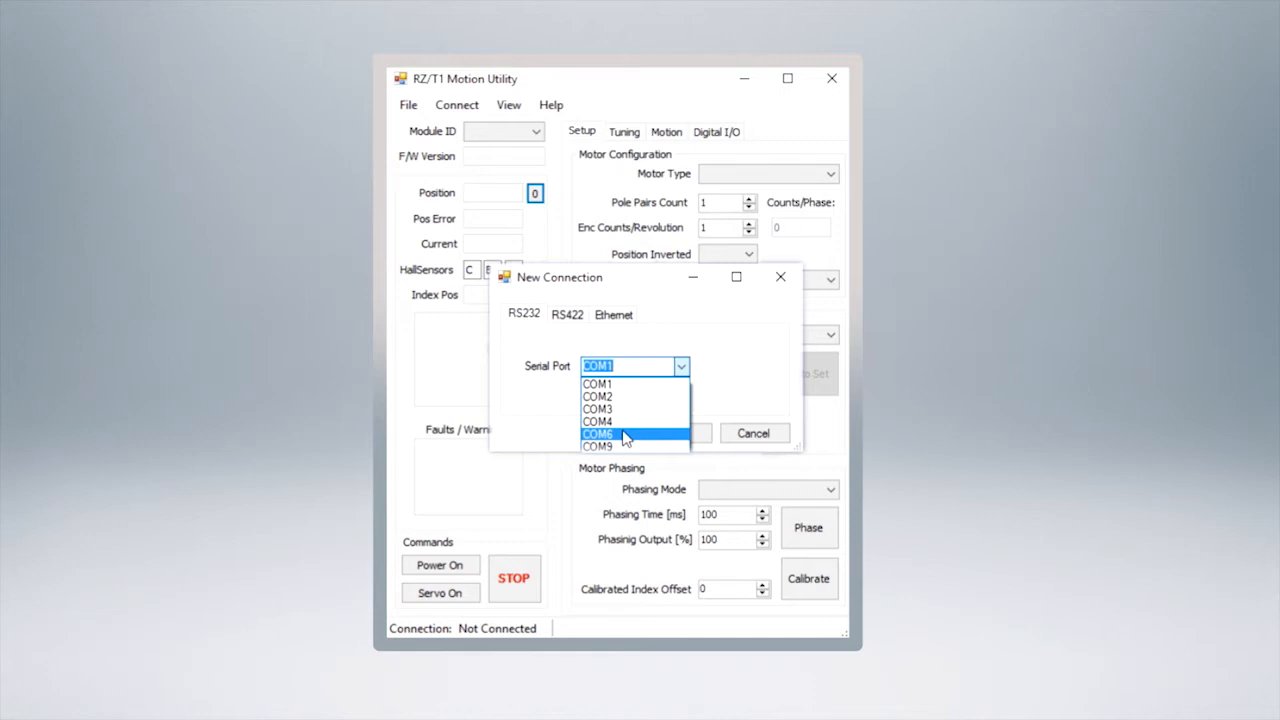
pyautogui.click(597, 434)
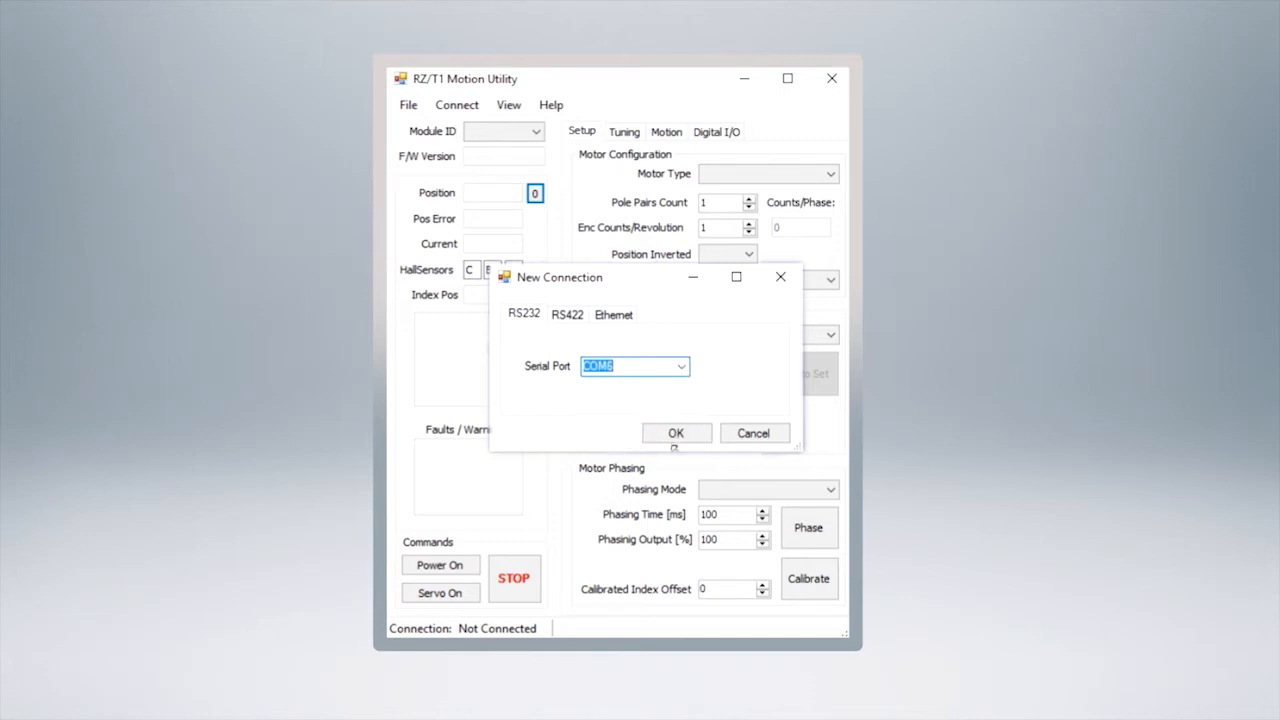
pyautogui.click(753, 432)
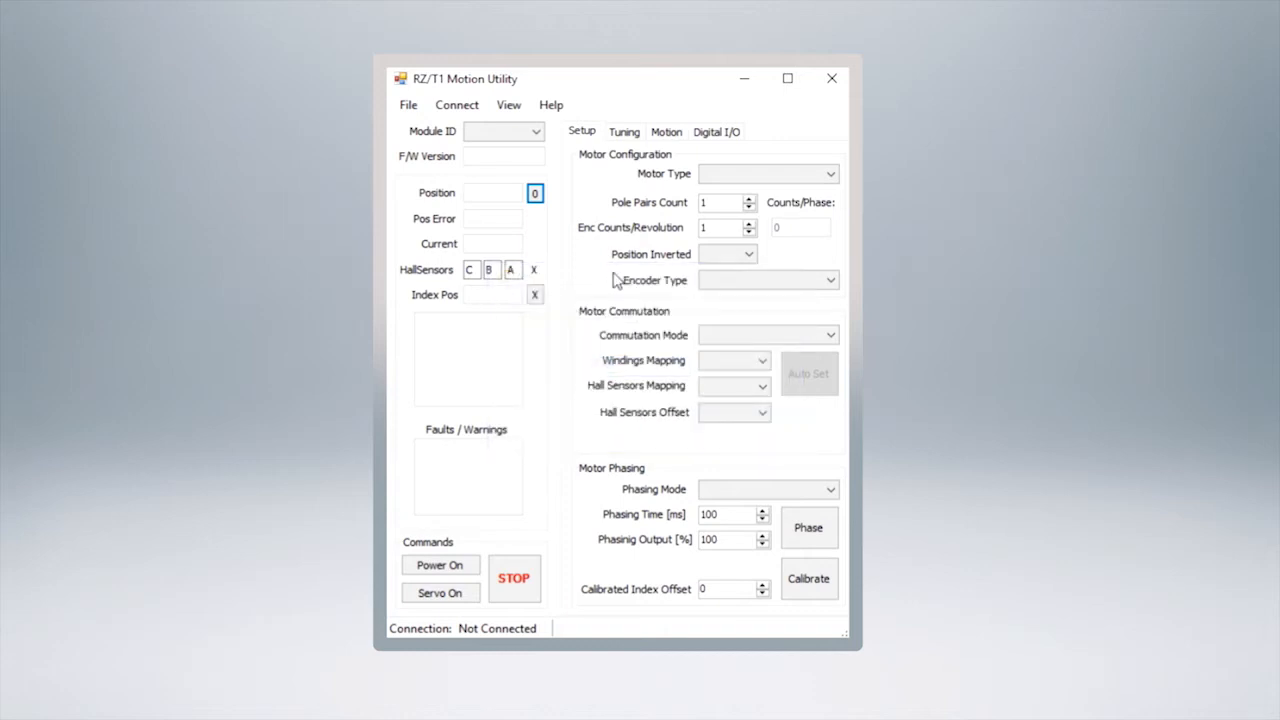
pyautogui.click(456, 104)
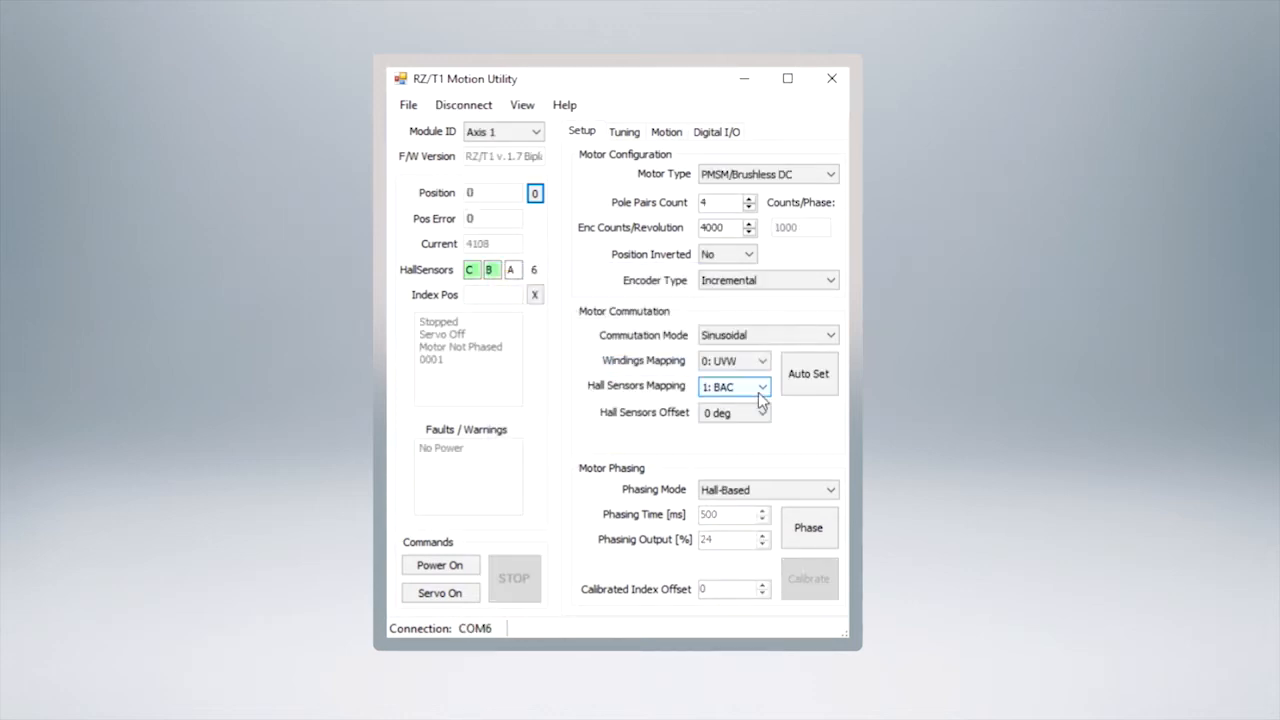
pyautogui.moveTo(560, 257)
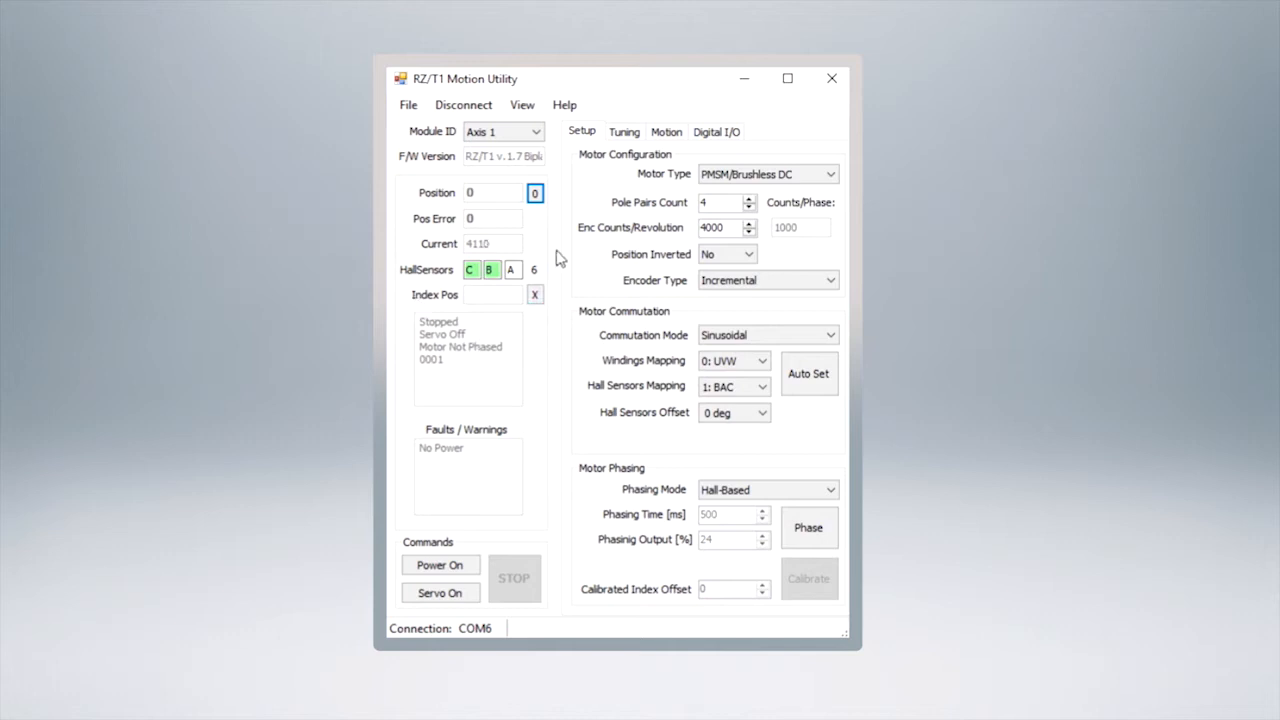
# - Disconnect from the controller, try another port, and dismiss the inaccessible serial port error
pyautogui.click(462, 104)
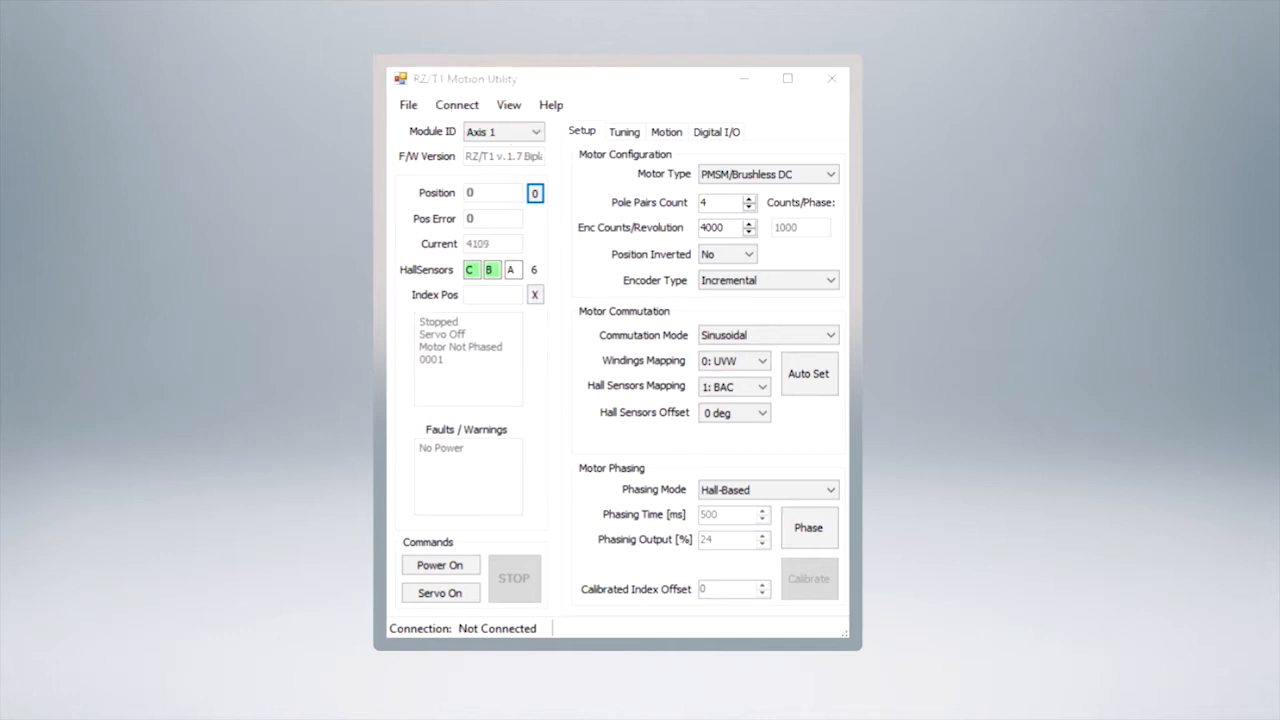
pyautogui.click(456, 104)
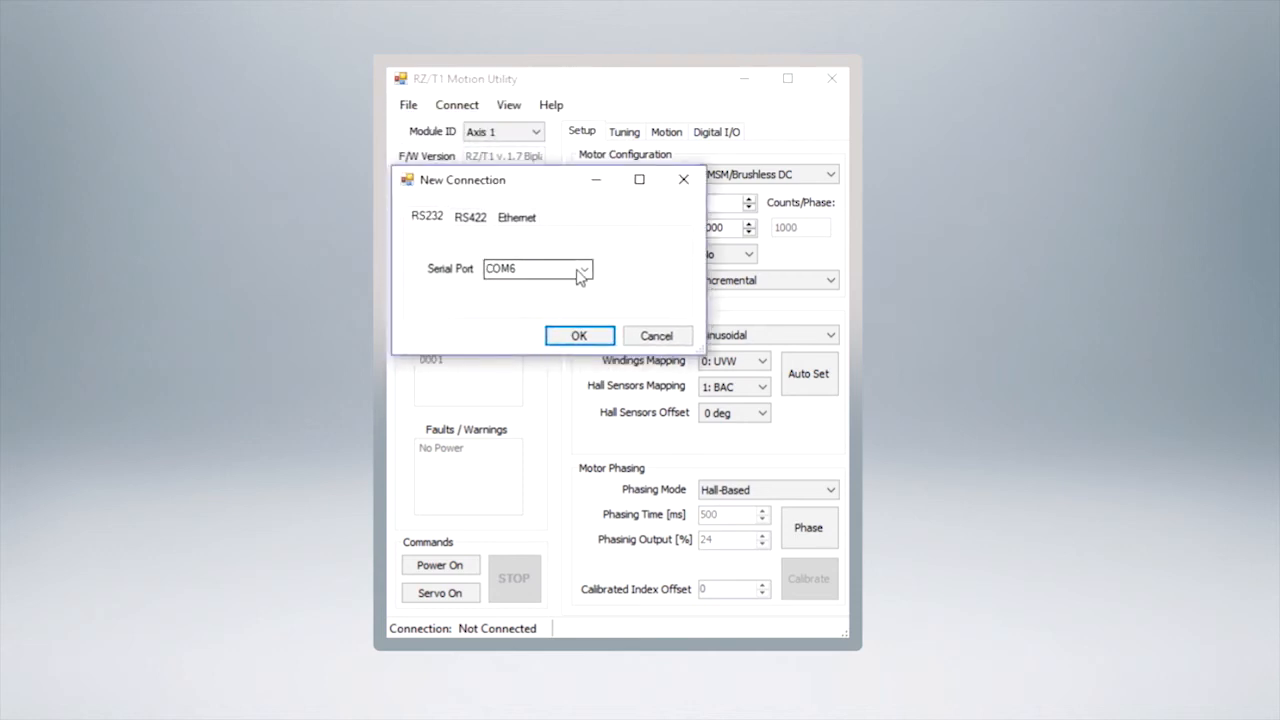
pyautogui.click(579, 335)
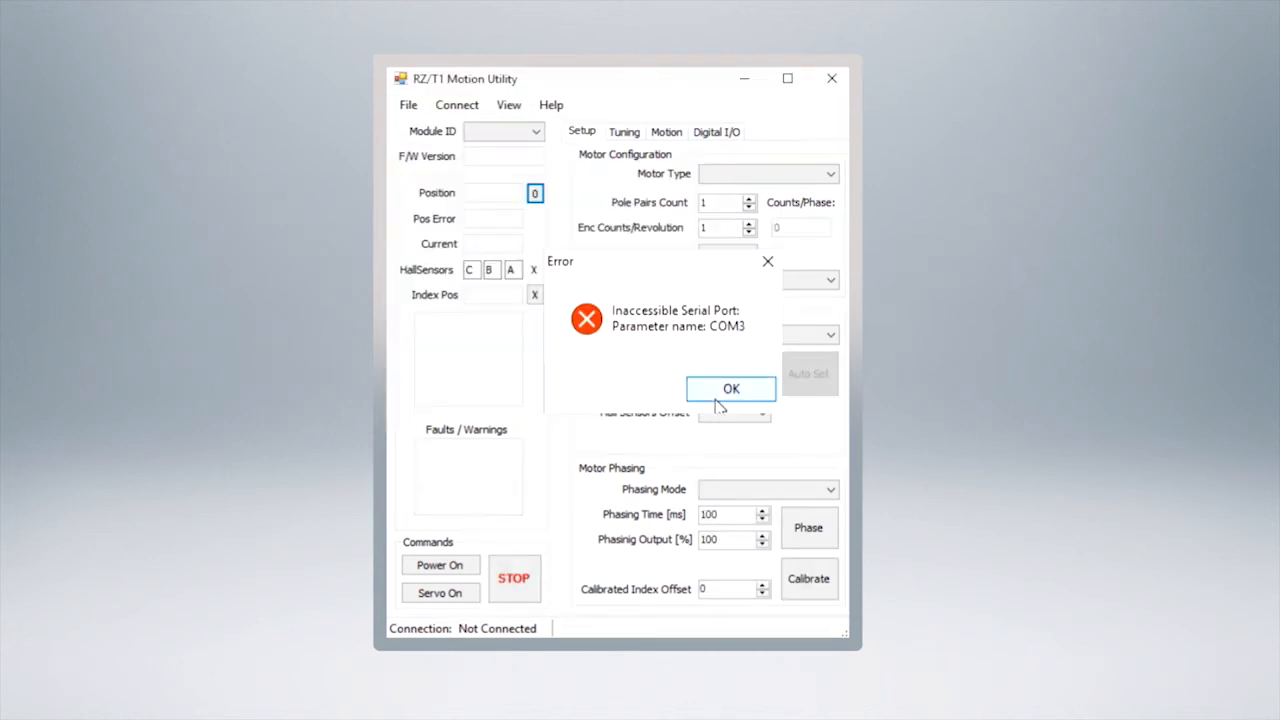
pyautogui.click(730, 388)
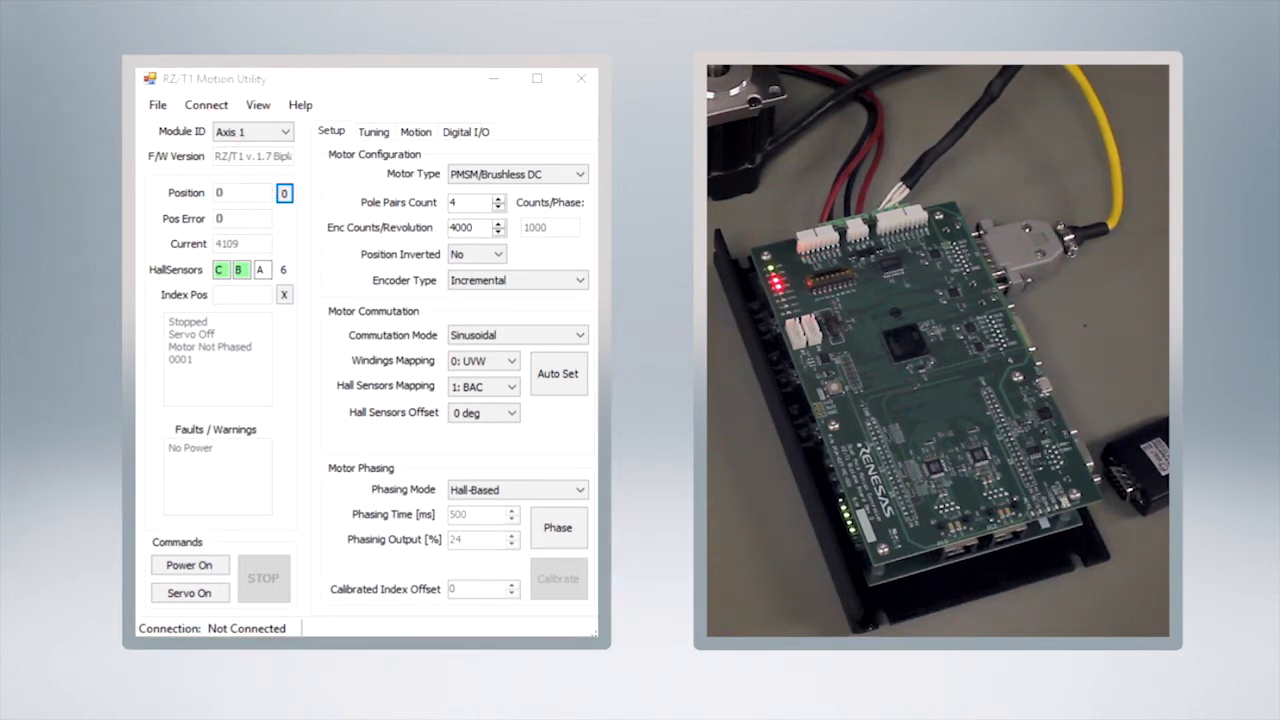
# - Retry connecting on COM6 and dismiss the Failed to connect message
pyautogui.click(205, 104)
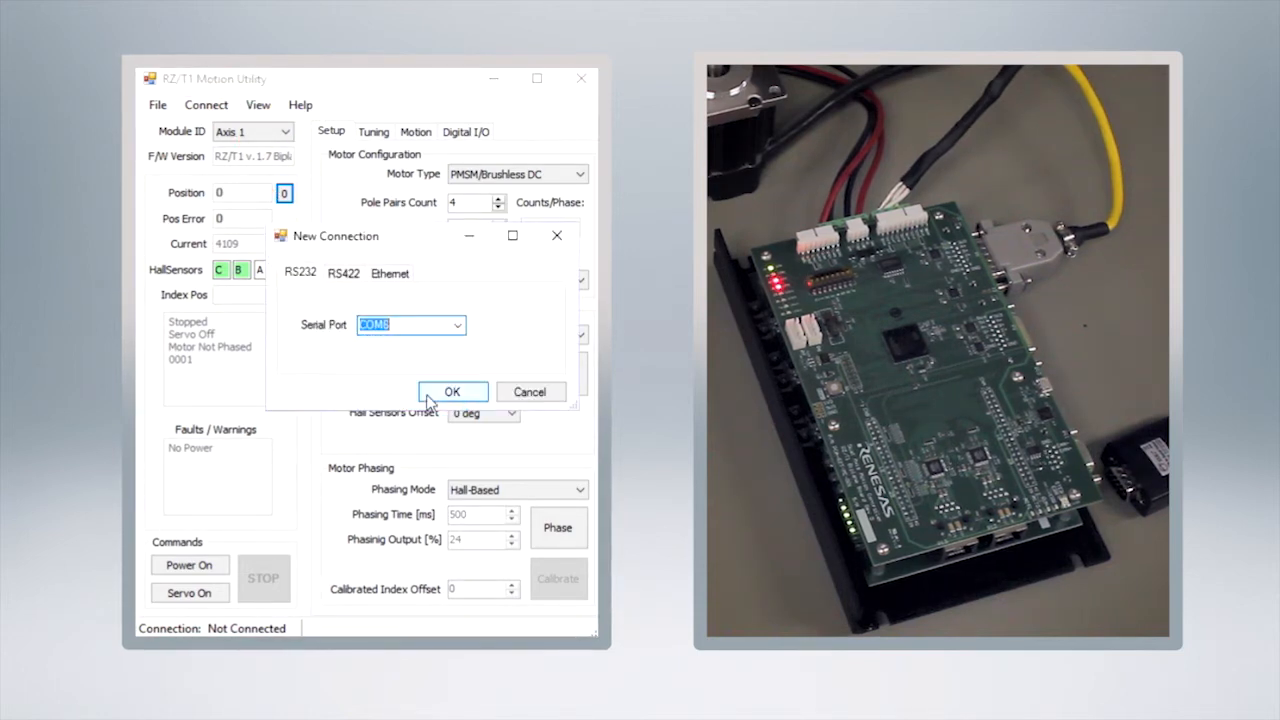
pyautogui.click(452, 391)
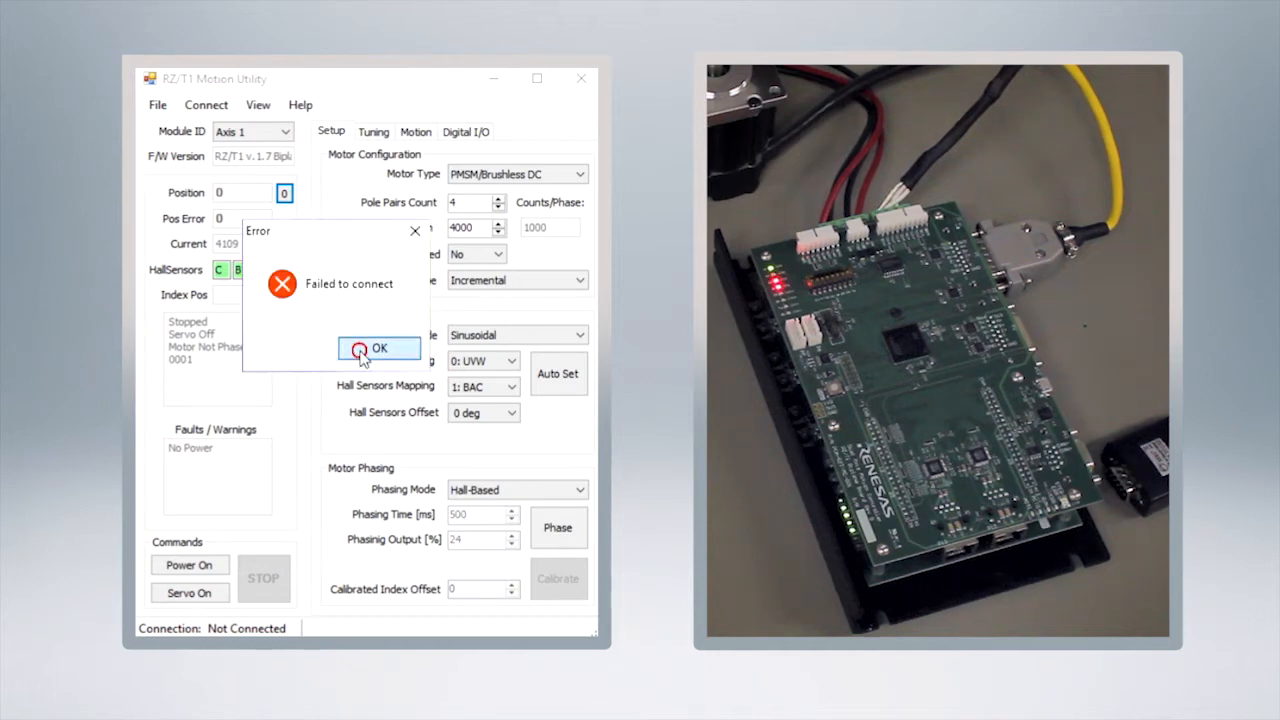
pyautogui.click(379, 348)
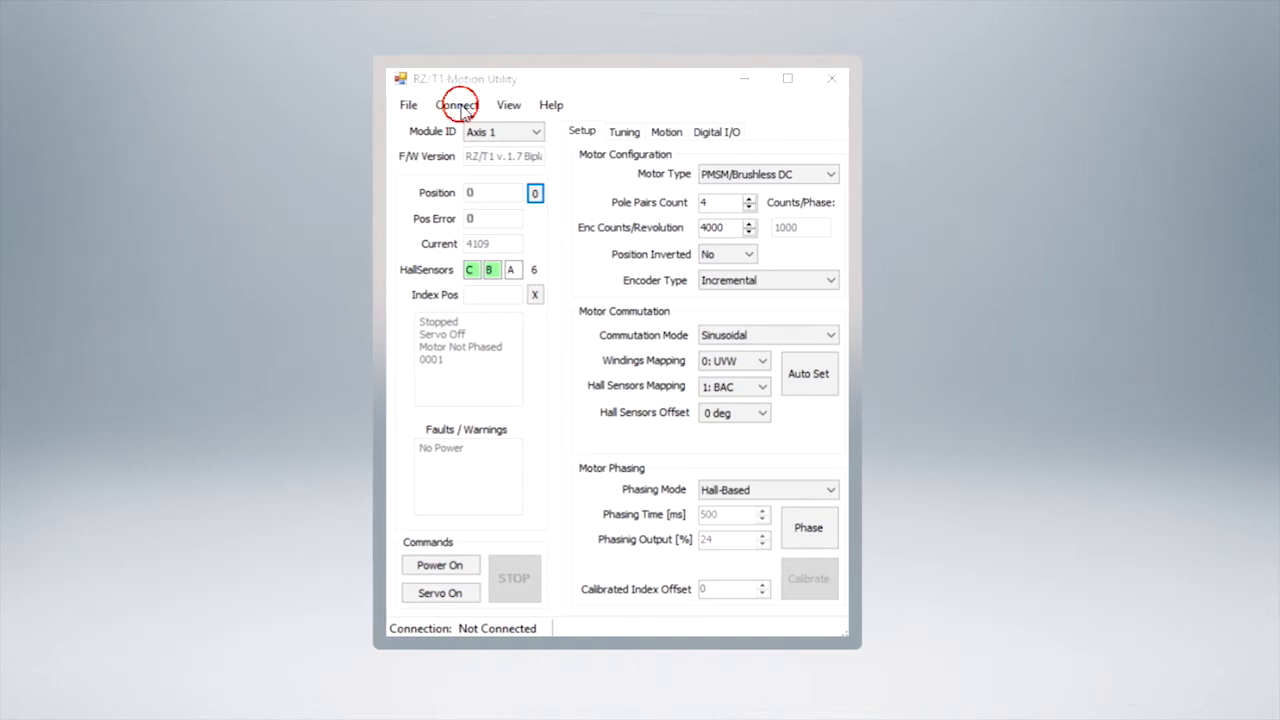
# - Reconnect to the drive with COM6 selected in the New Connection dialog
pyautogui.click(456, 104)
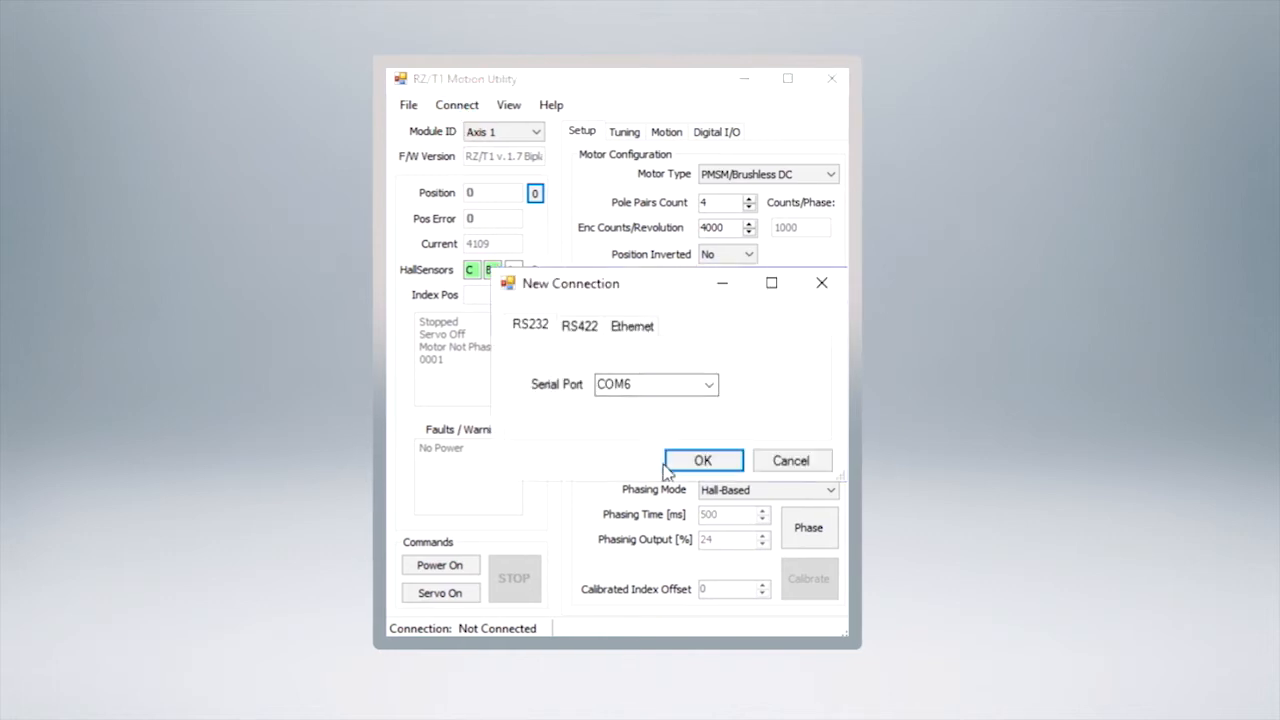
pyautogui.click(702, 460)
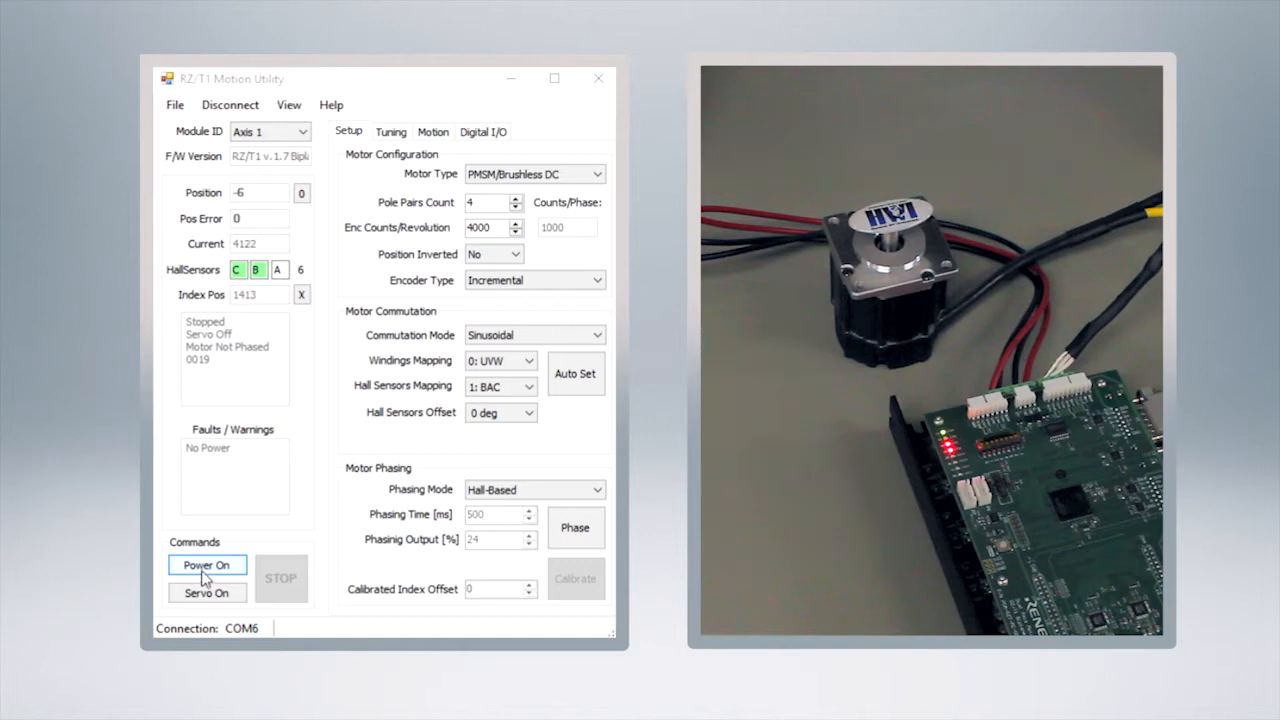
# - Cycle drive power on, off, then on again so the No Power warning clears
pyautogui.click(206, 565)
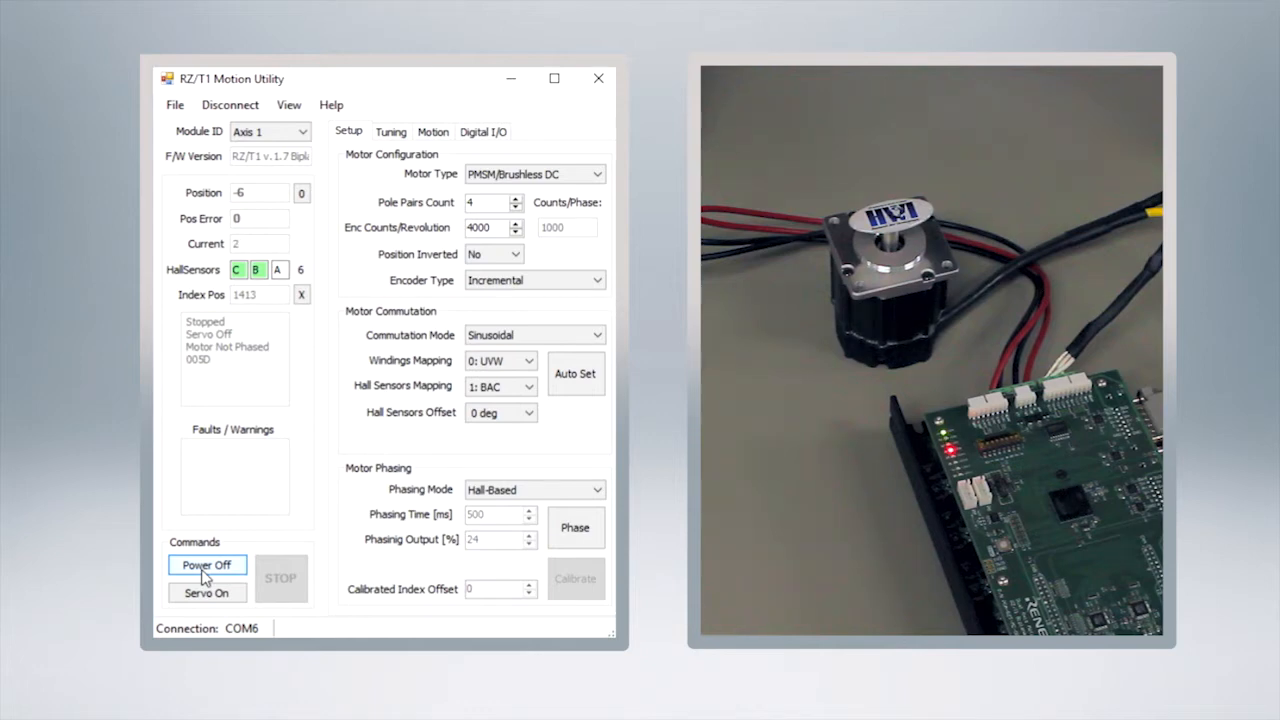
pyautogui.click(207, 565)
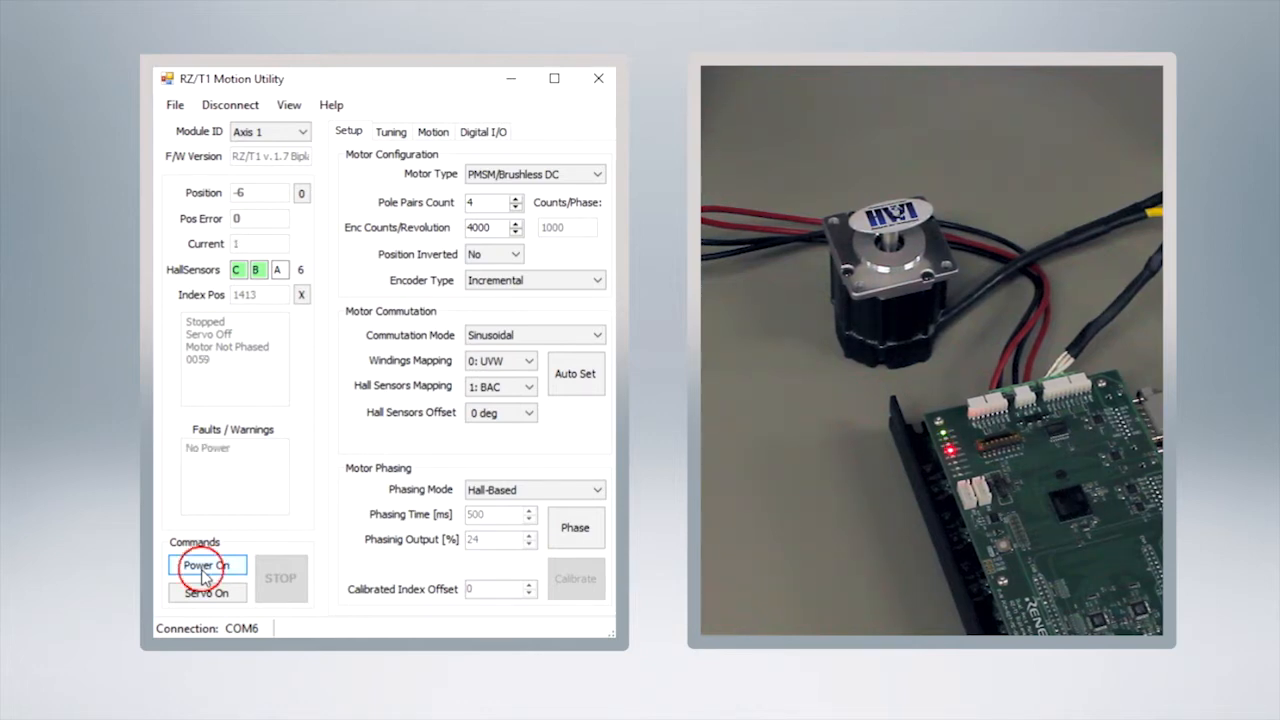
pyautogui.click(207, 565)
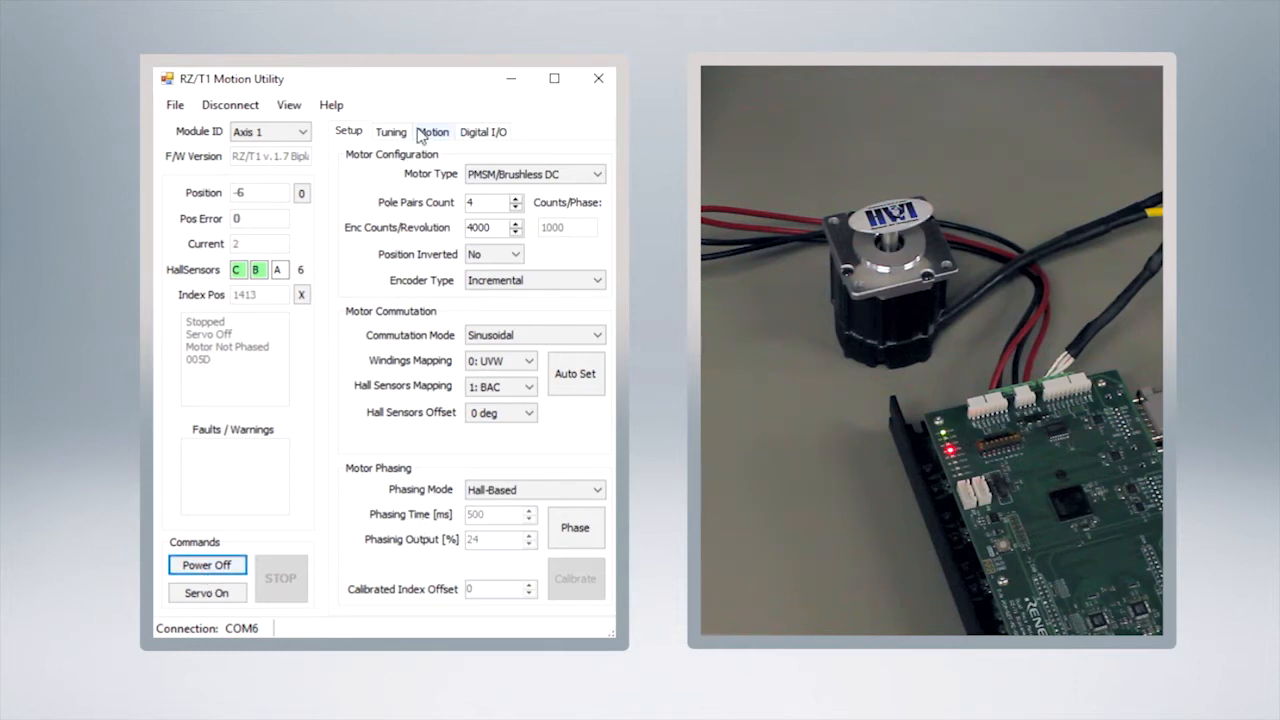
# - Bring up the motion controls and spin the motor forward, then reverse, in open loop
pyautogui.click(432, 131)
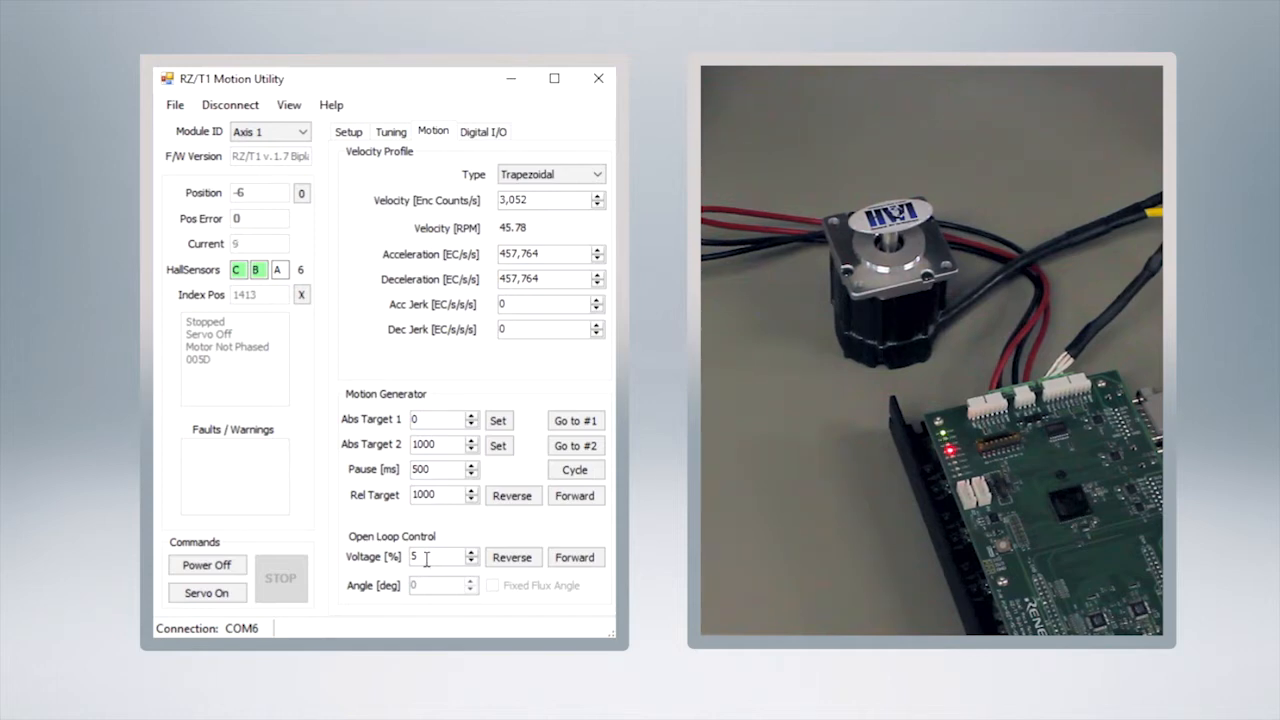
pyautogui.click(575, 557)
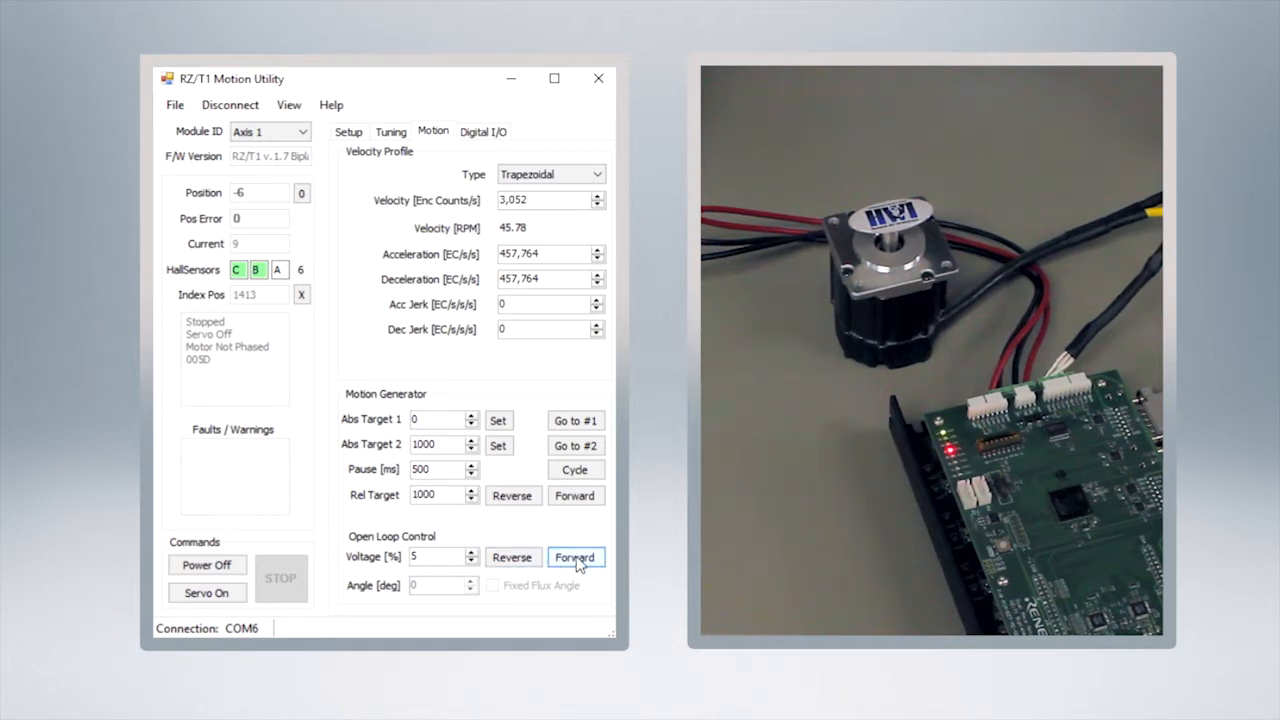
pyautogui.click(575, 557)
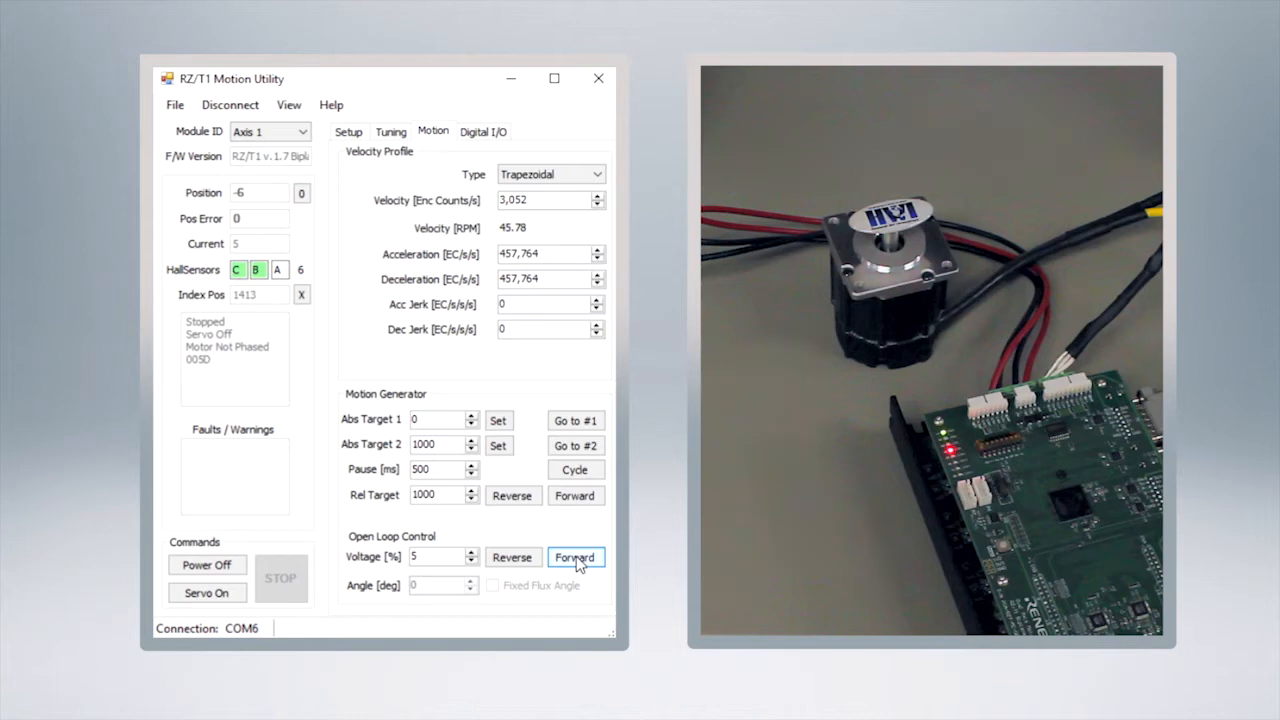
pyautogui.click(575, 557)
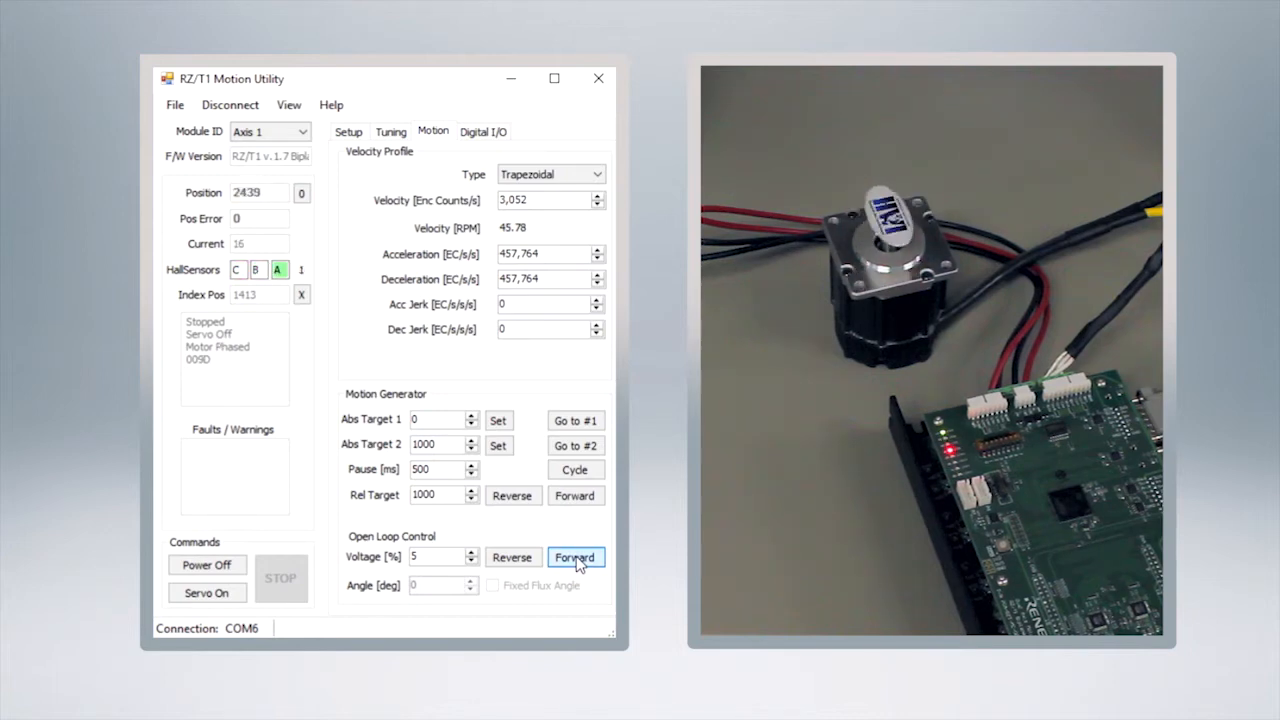
pyautogui.click(575, 557)
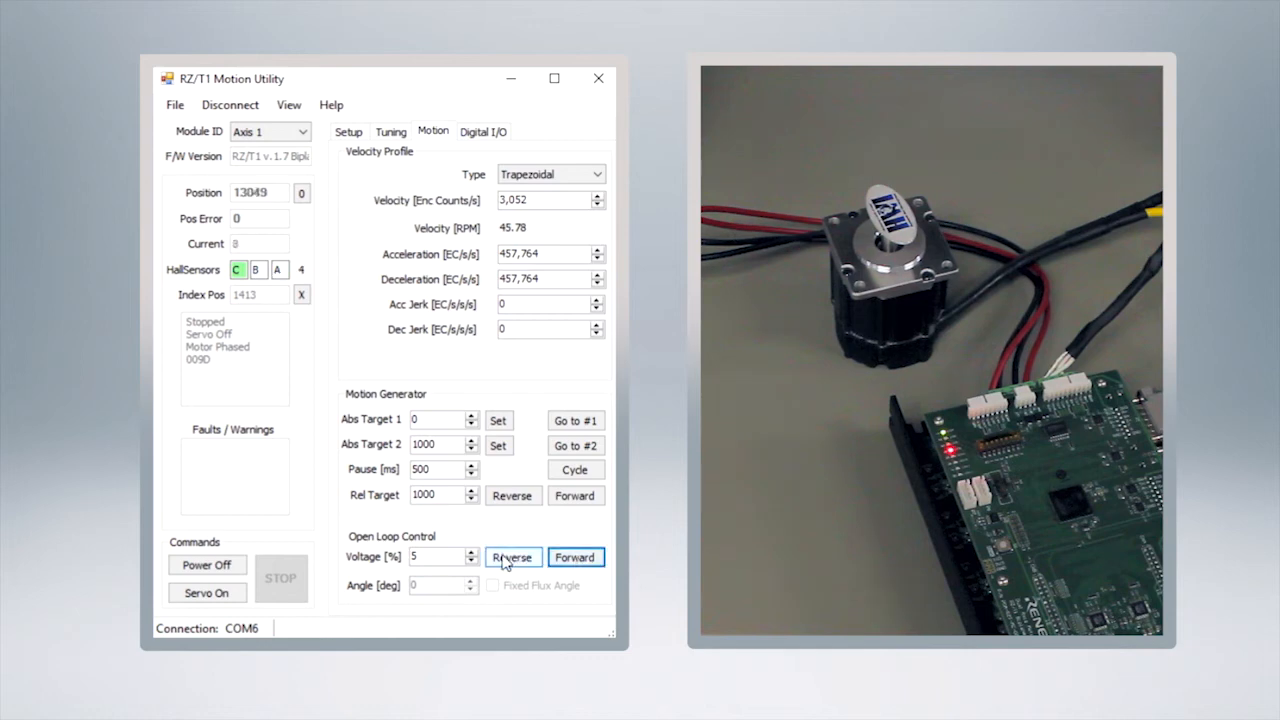
pyautogui.click(512, 557)
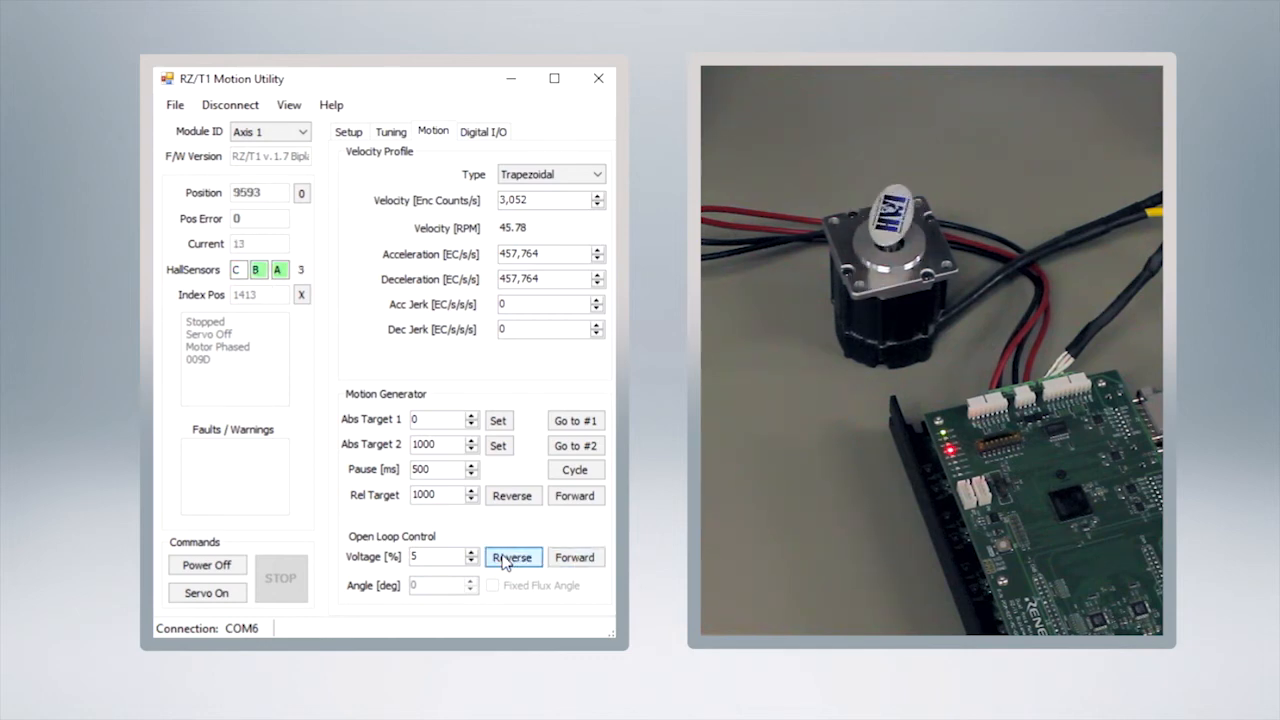
pyautogui.click(512, 557)
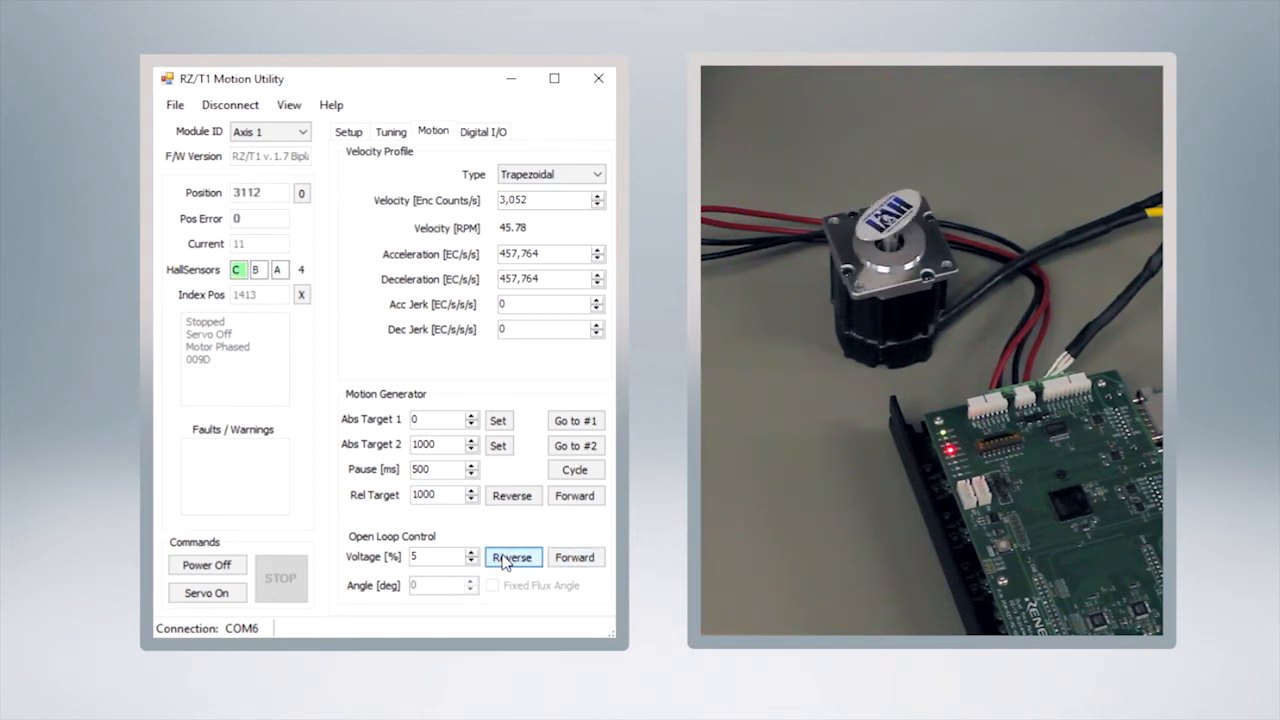
pyautogui.click(512, 557)
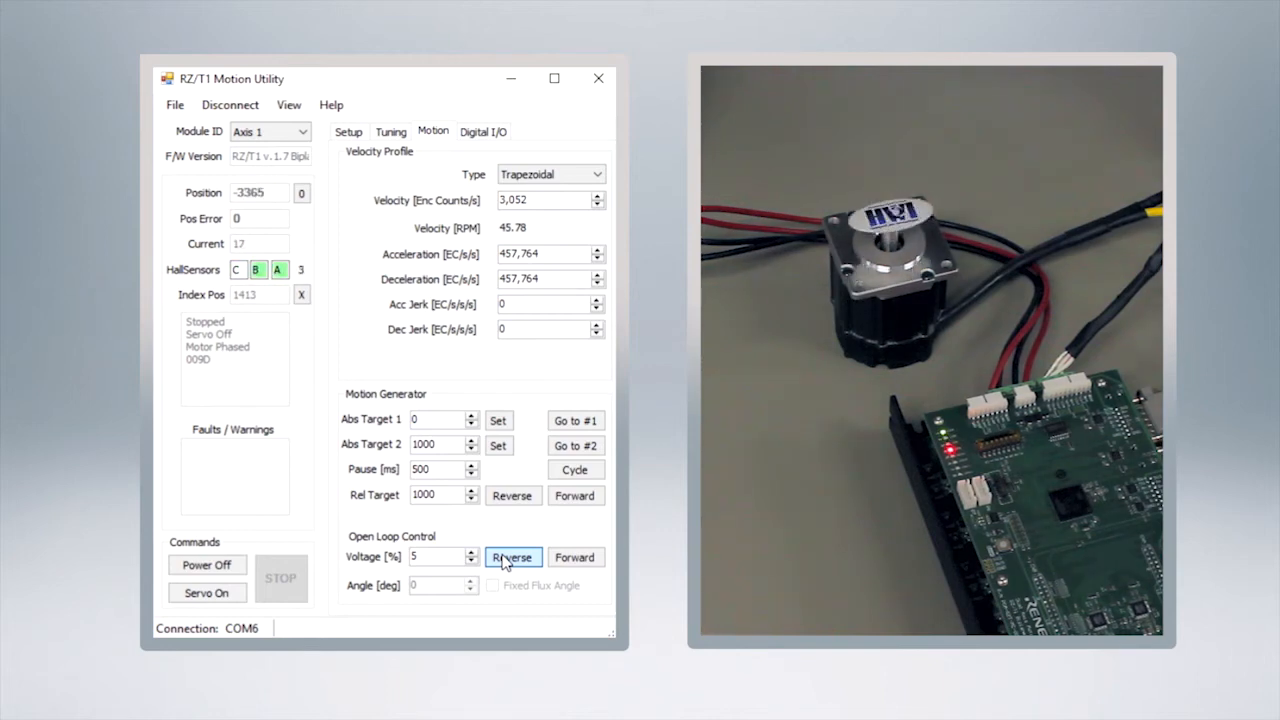
pyautogui.click(513, 557)
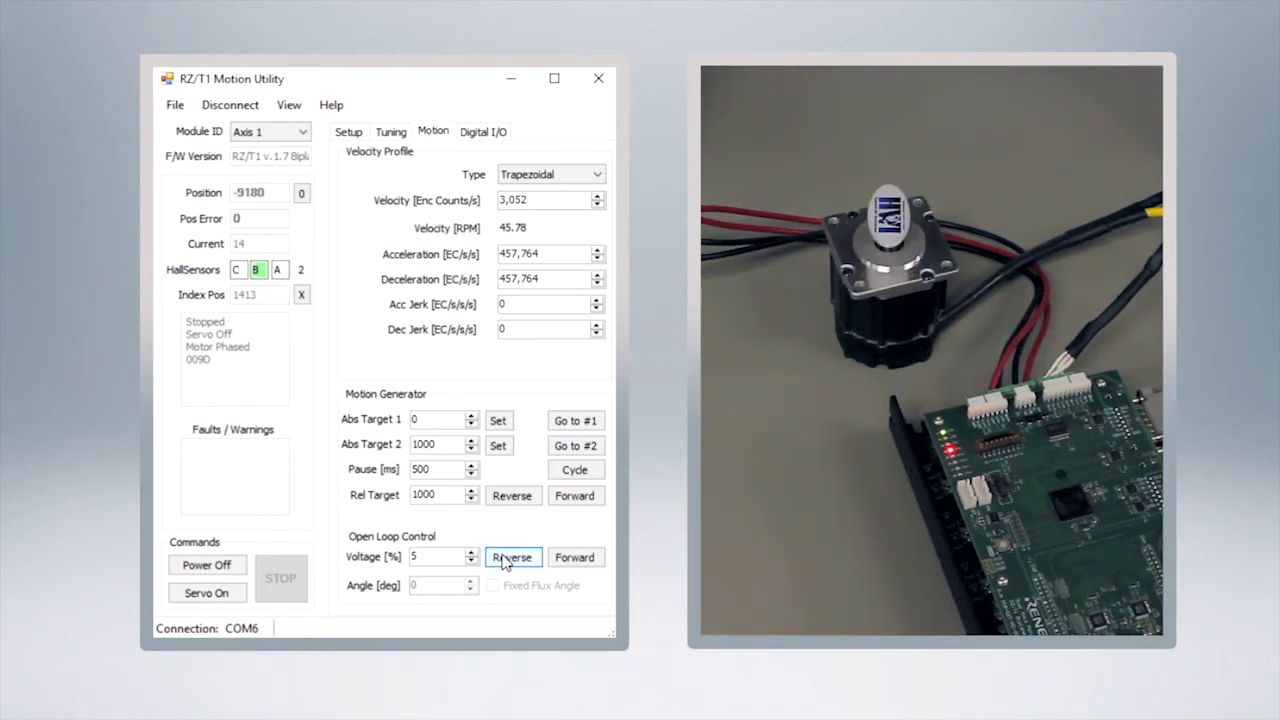
# - Raise the open-loop voltage to 20% and spin the motor backward repeatedly
pyautogui.click(575, 557)
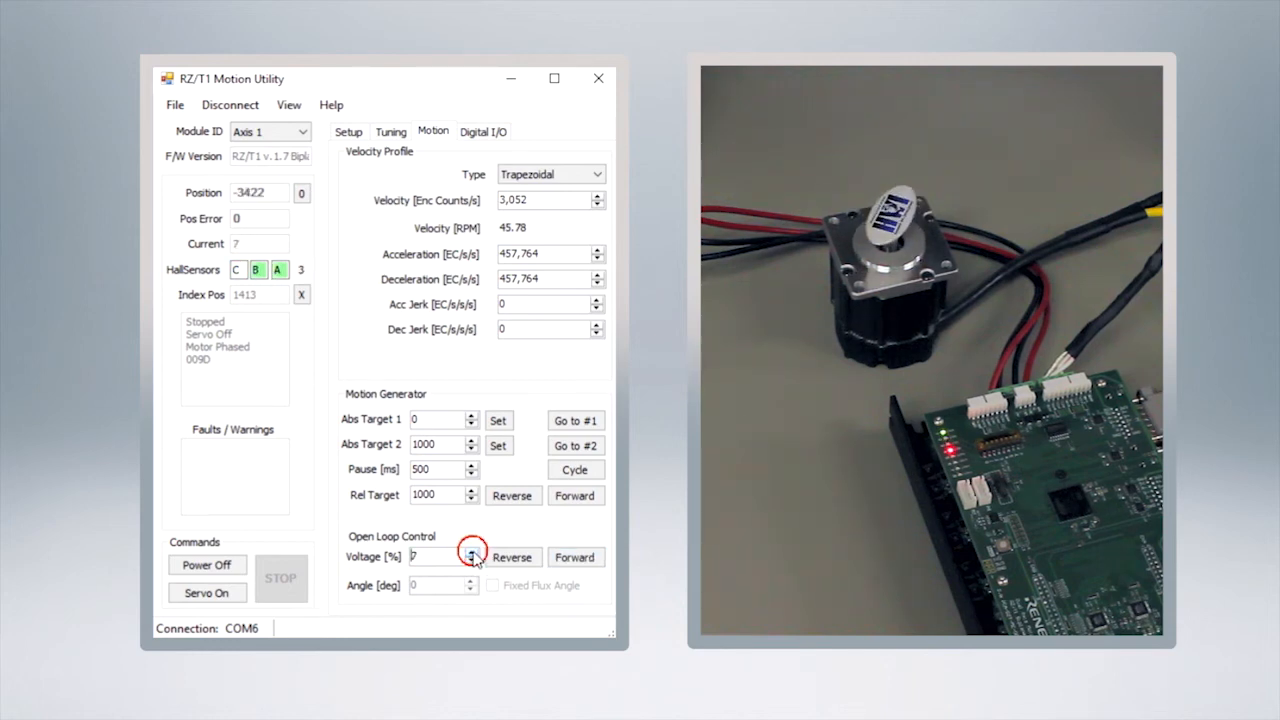
pyautogui.click(472, 552)
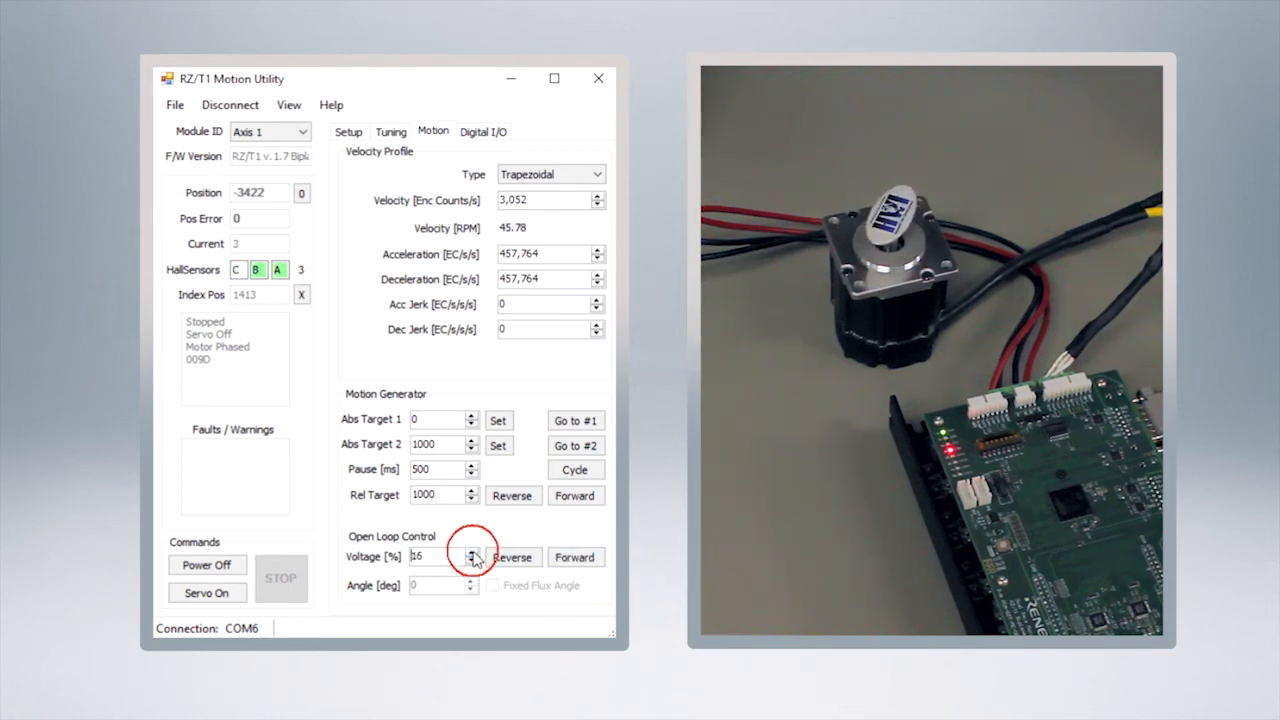
pyautogui.click(575, 557)
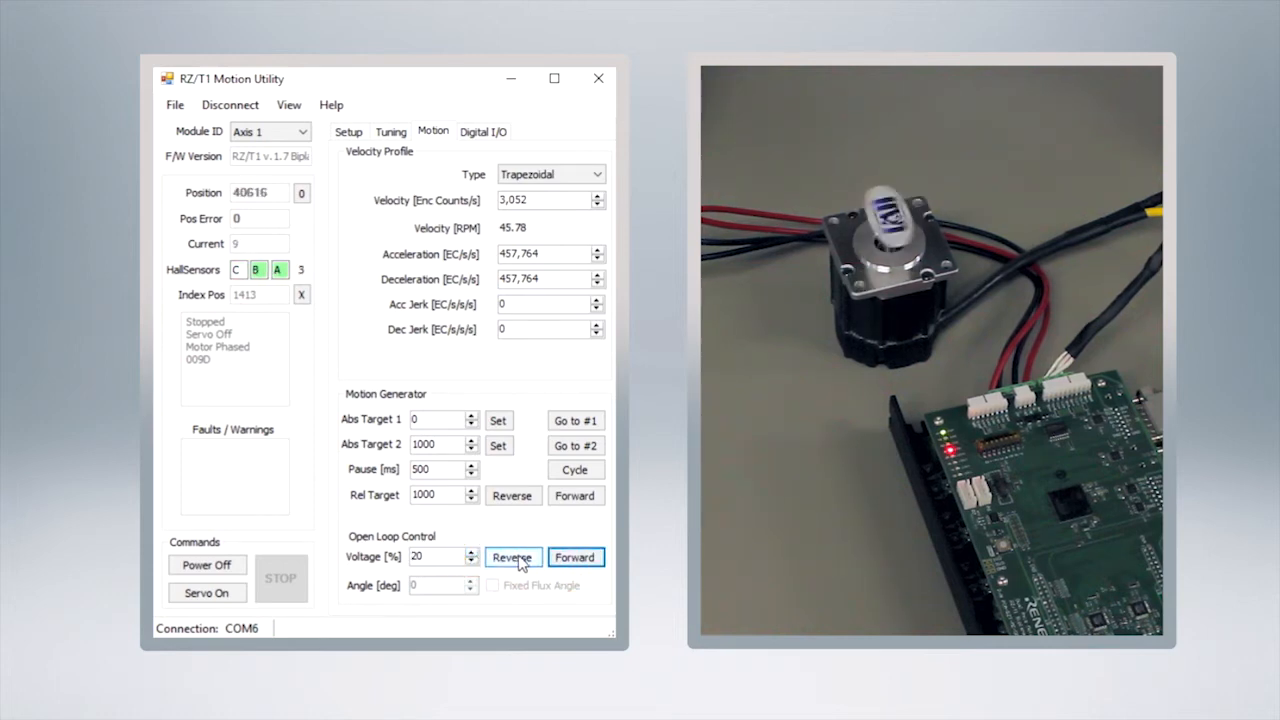
pyautogui.click(512, 557)
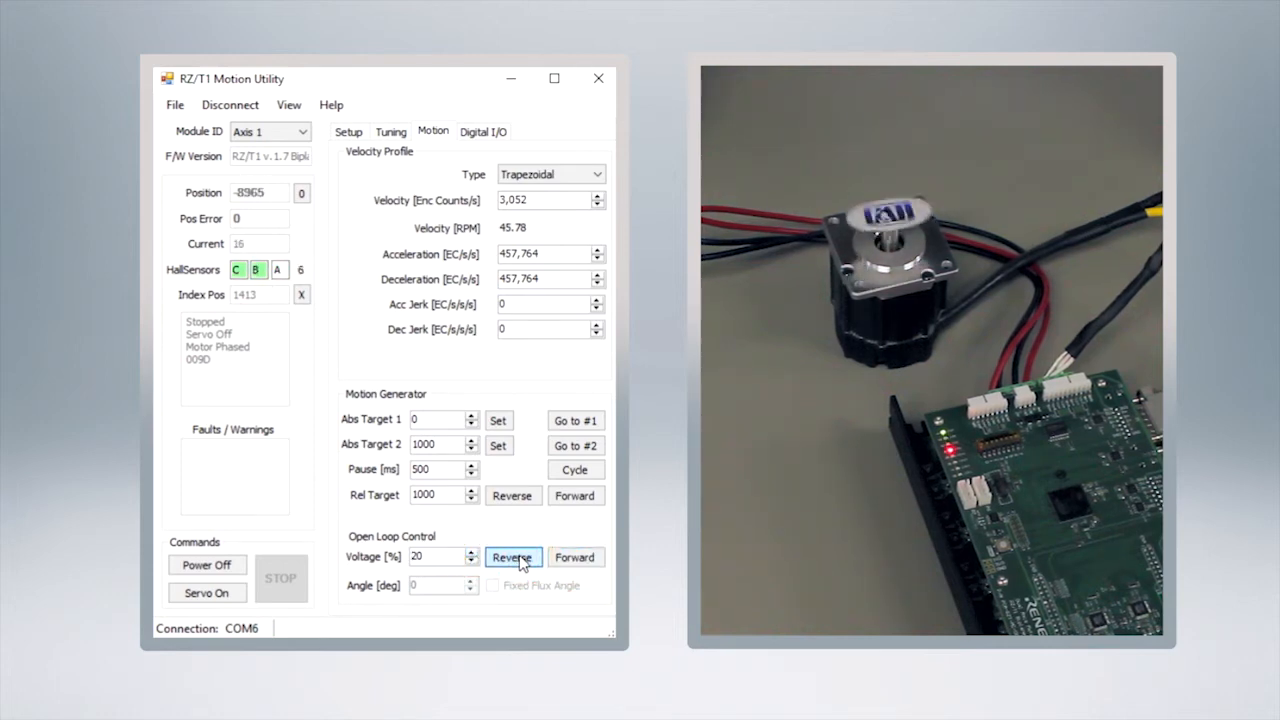
pyautogui.click(513, 557)
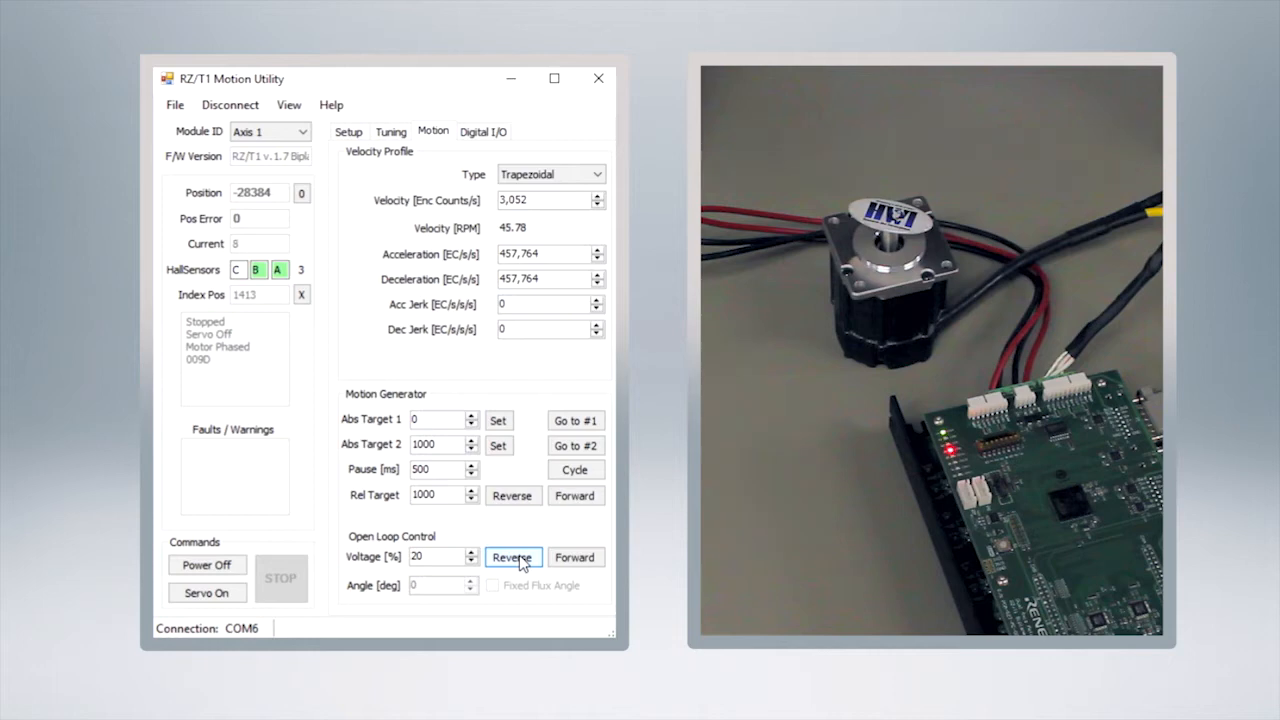
pyautogui.click(512, 557)
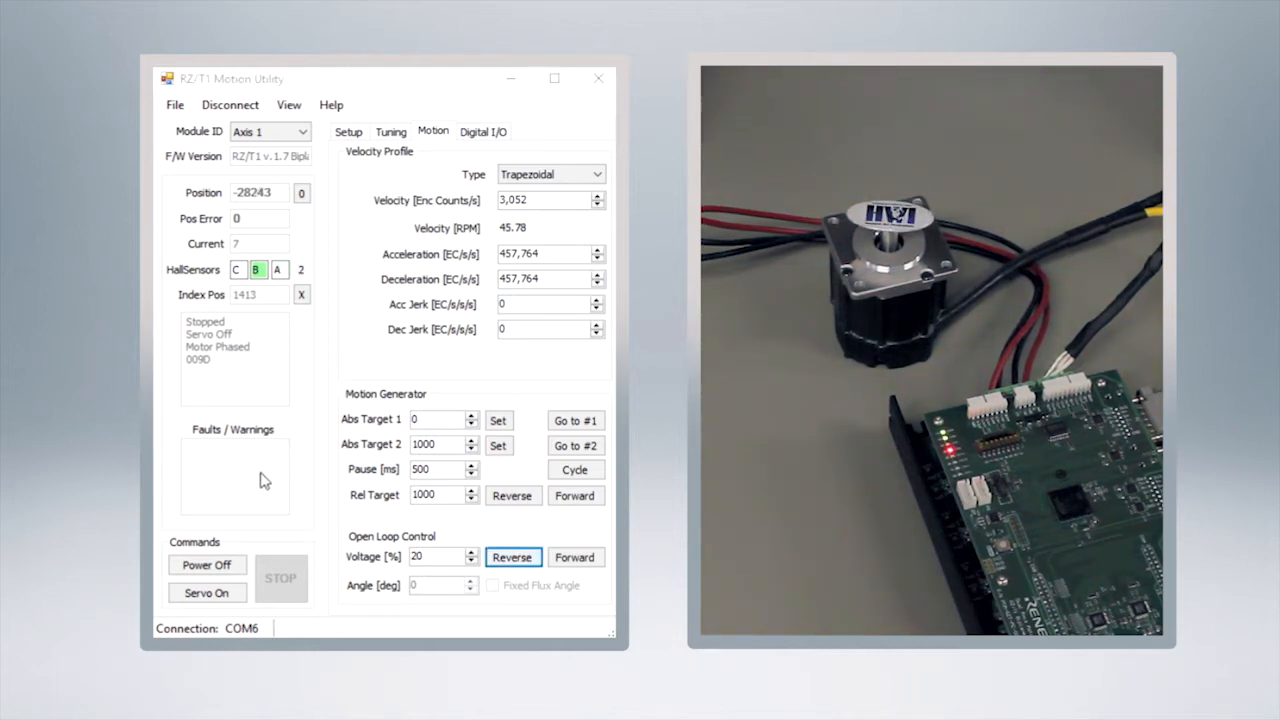
# - Enable Servo On so the phased motor holds position
pyautogui.click(207, 592)
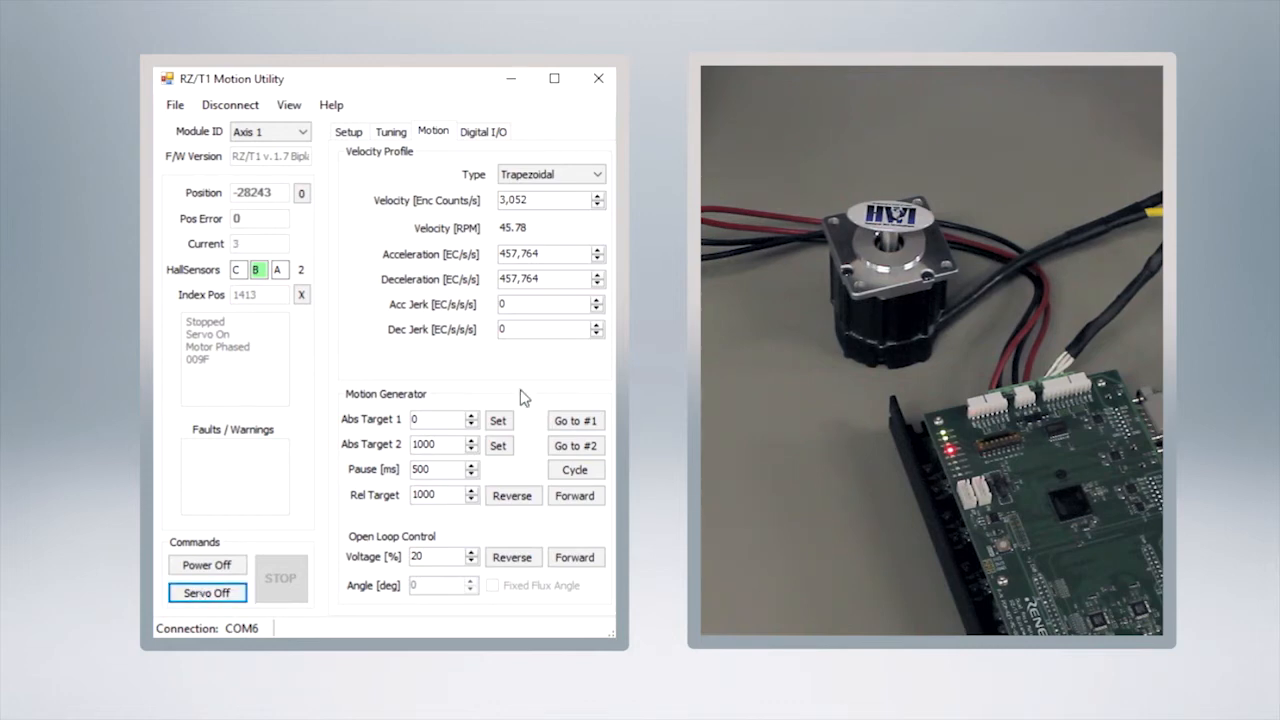
pyautogui.click(498, 419)
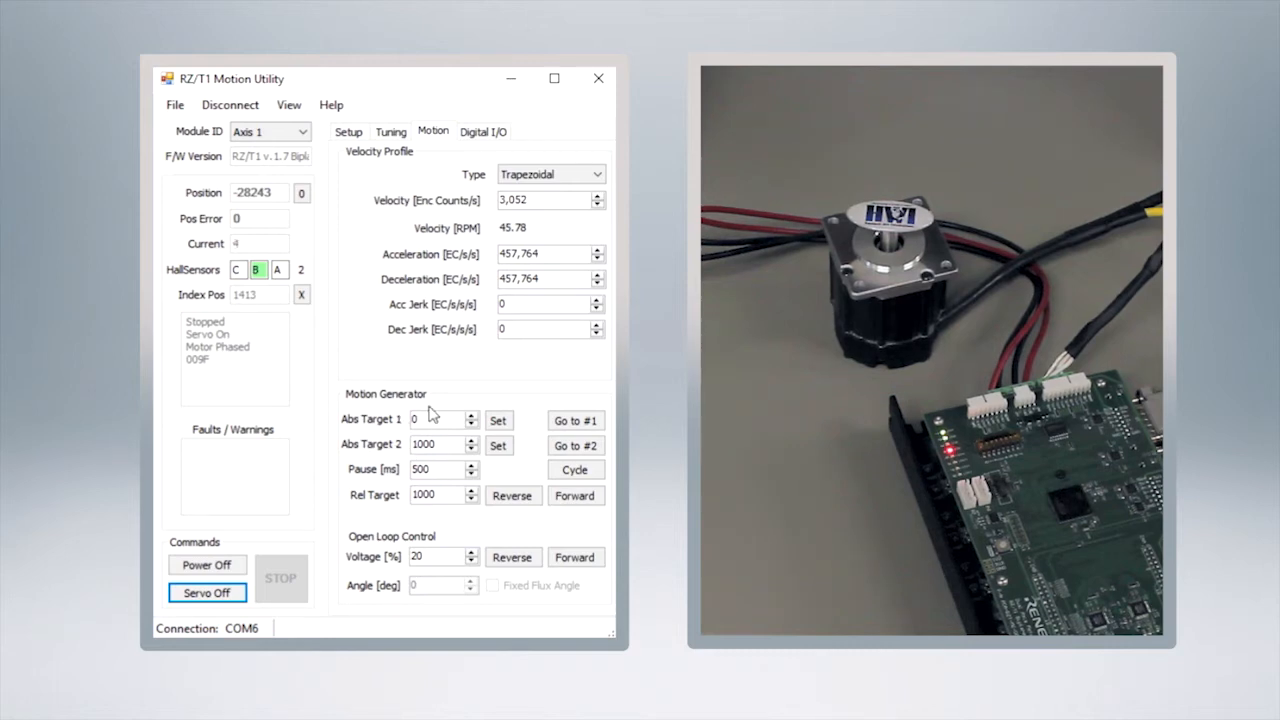
pyautogui.moveTo(213, 205)
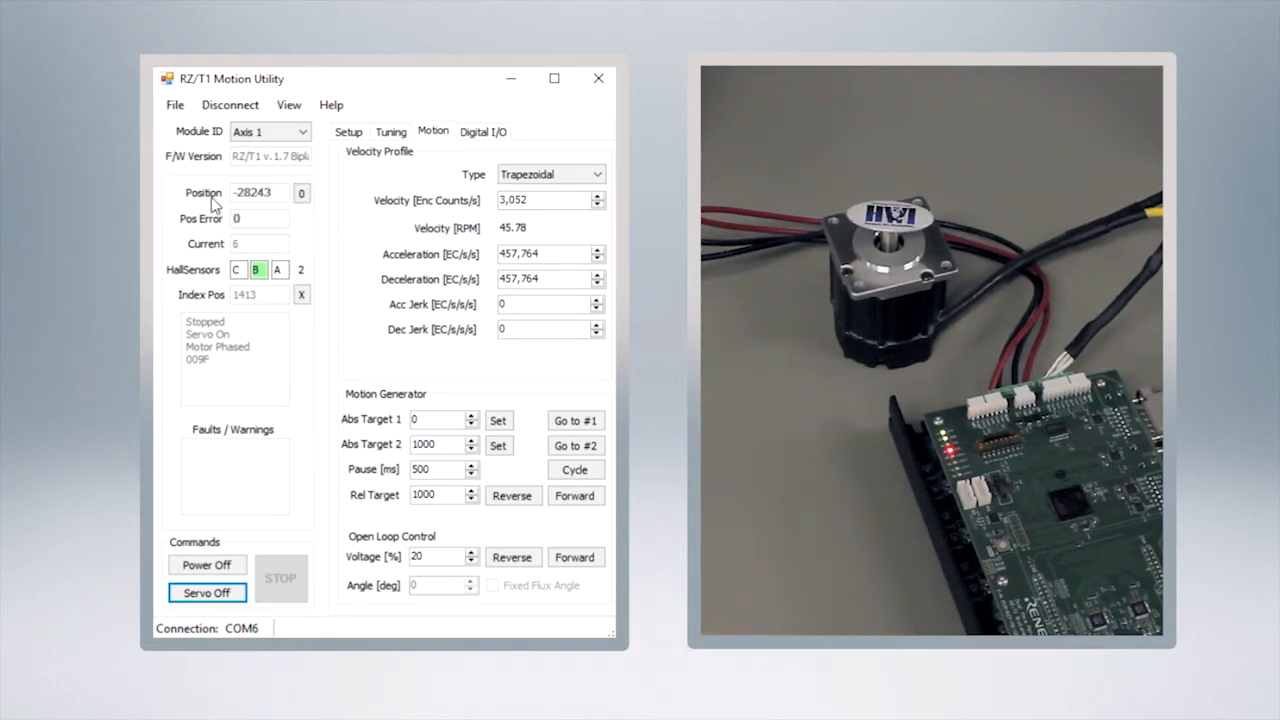
# - Reset the position reading to zero
pyautogui.click(301, 193)
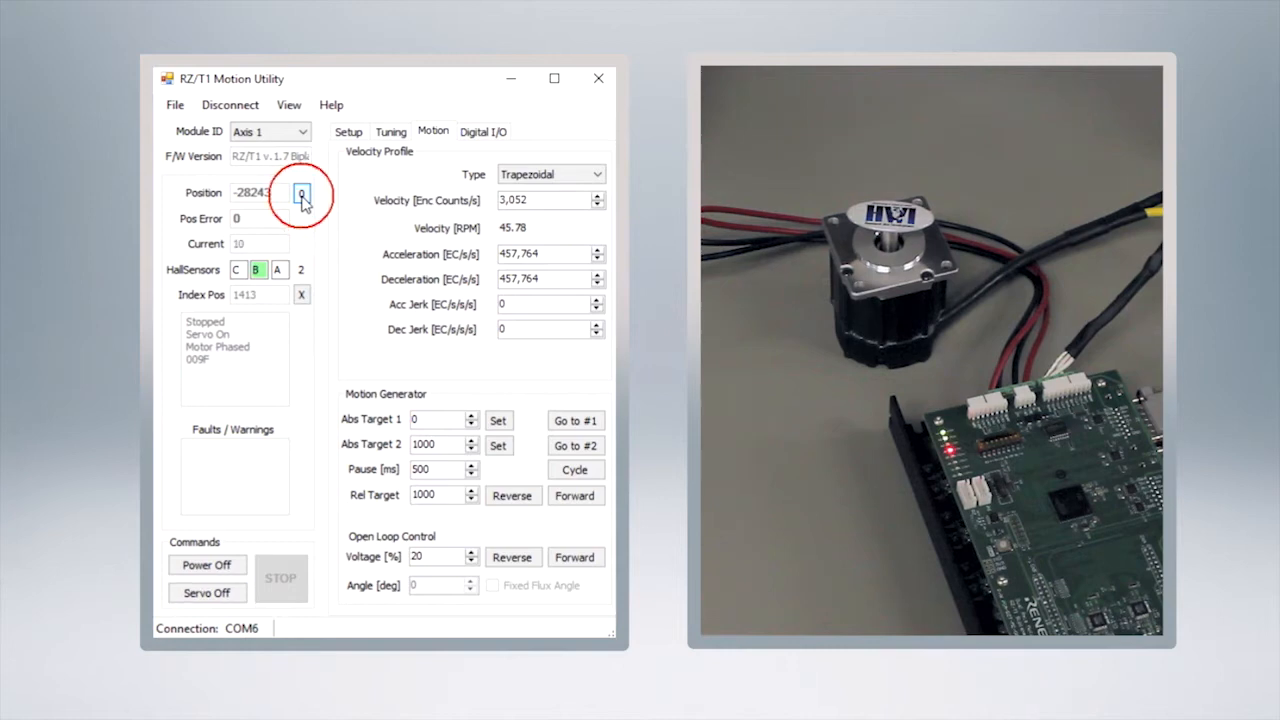
pyautogui.click(301, 193)
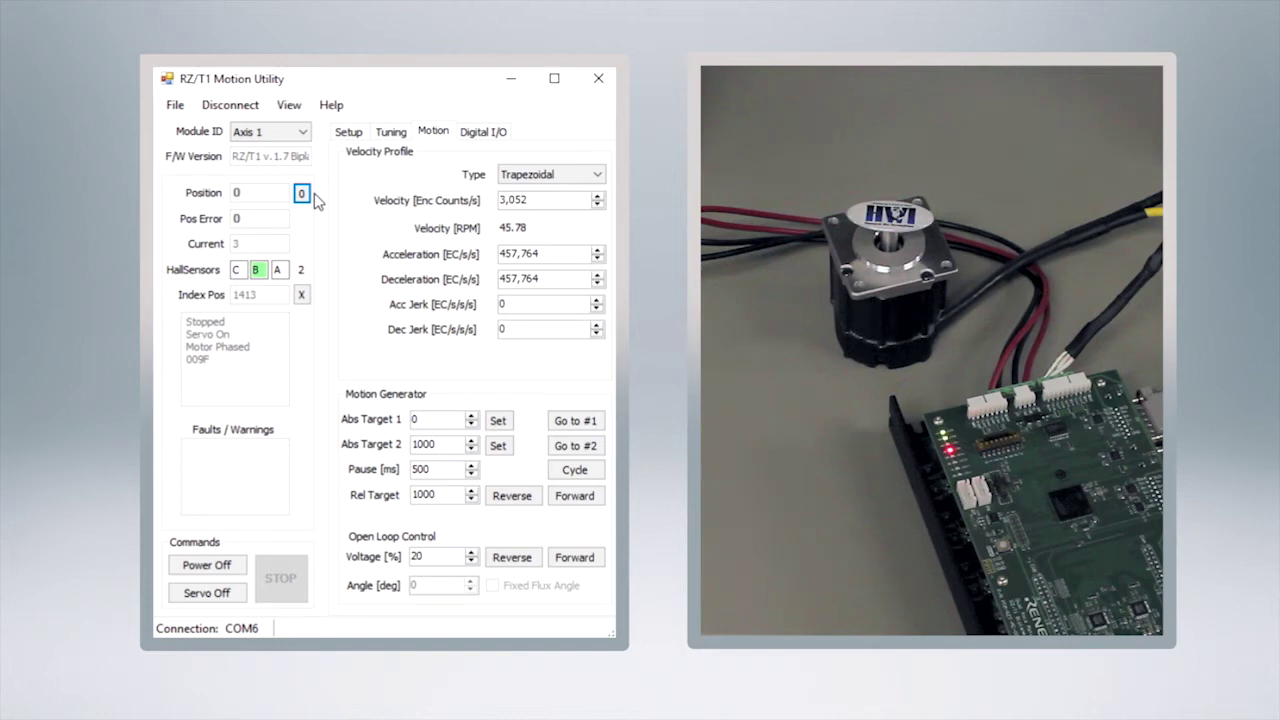
pyautogui.click(301, 192)
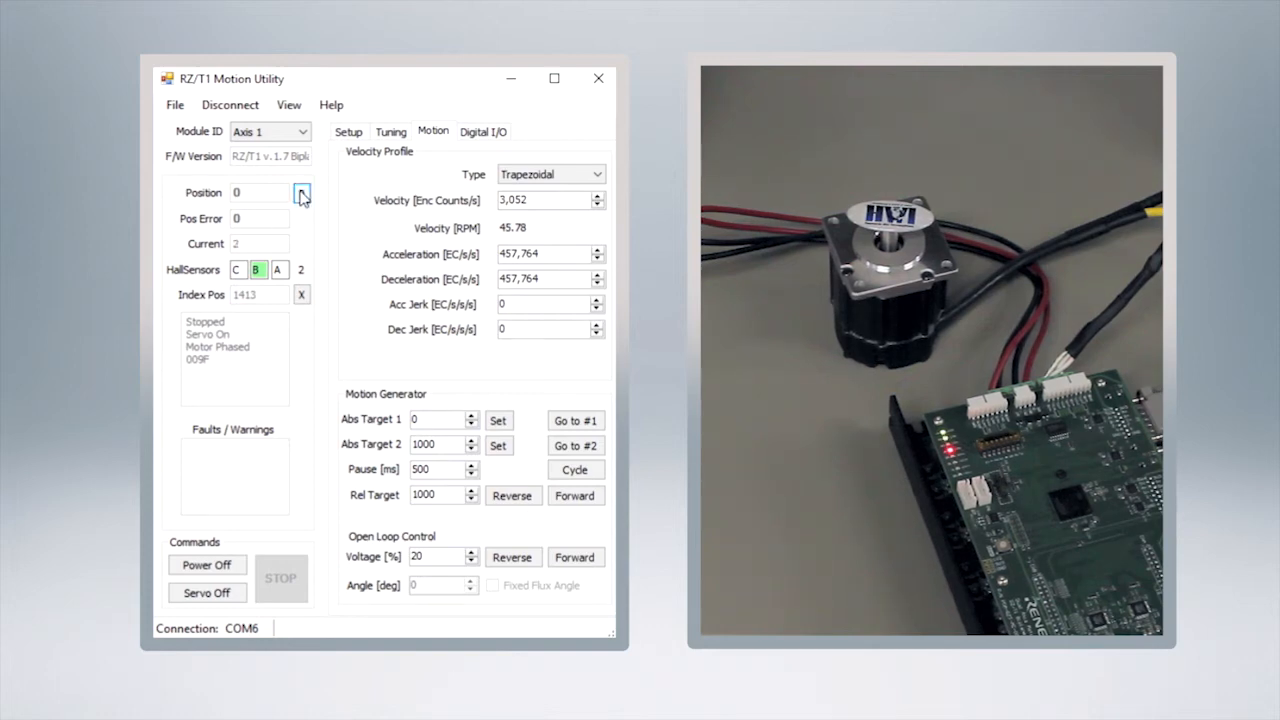
pyautogui.click(301, 192)
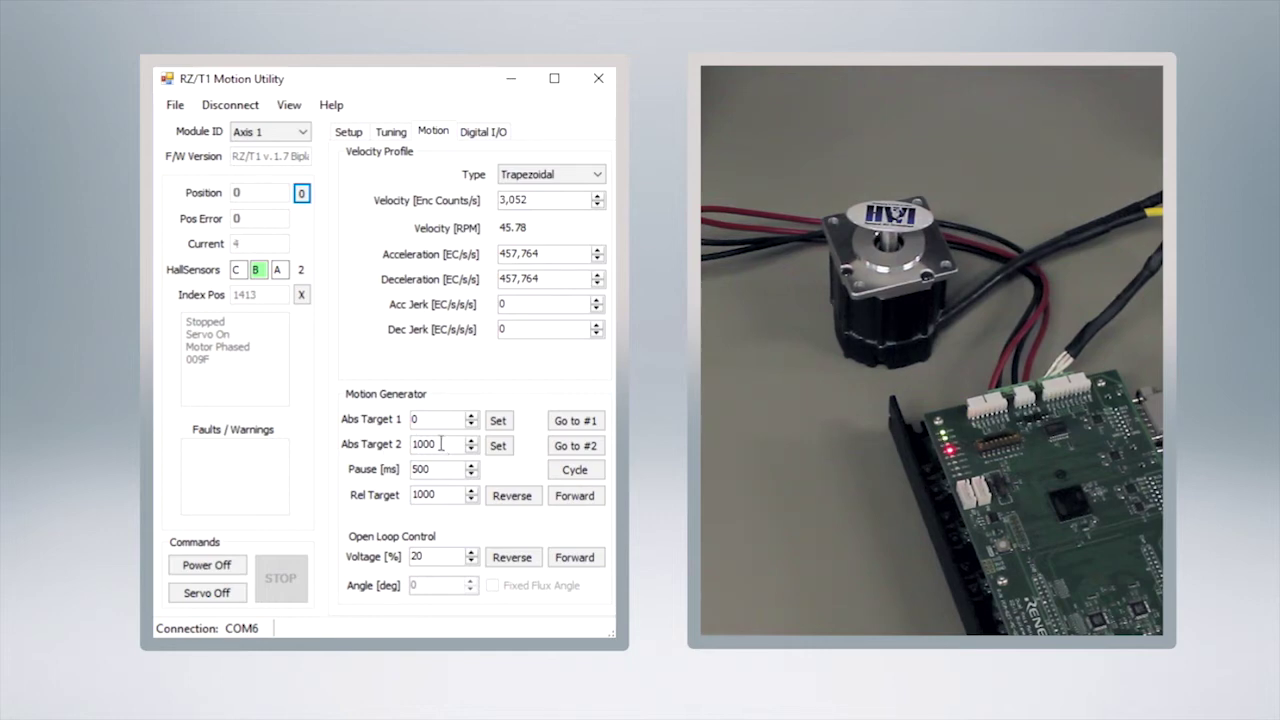
# - Move the motor to the 1000-count target #2, then back to position 0
pyautogui.click(575, 445)
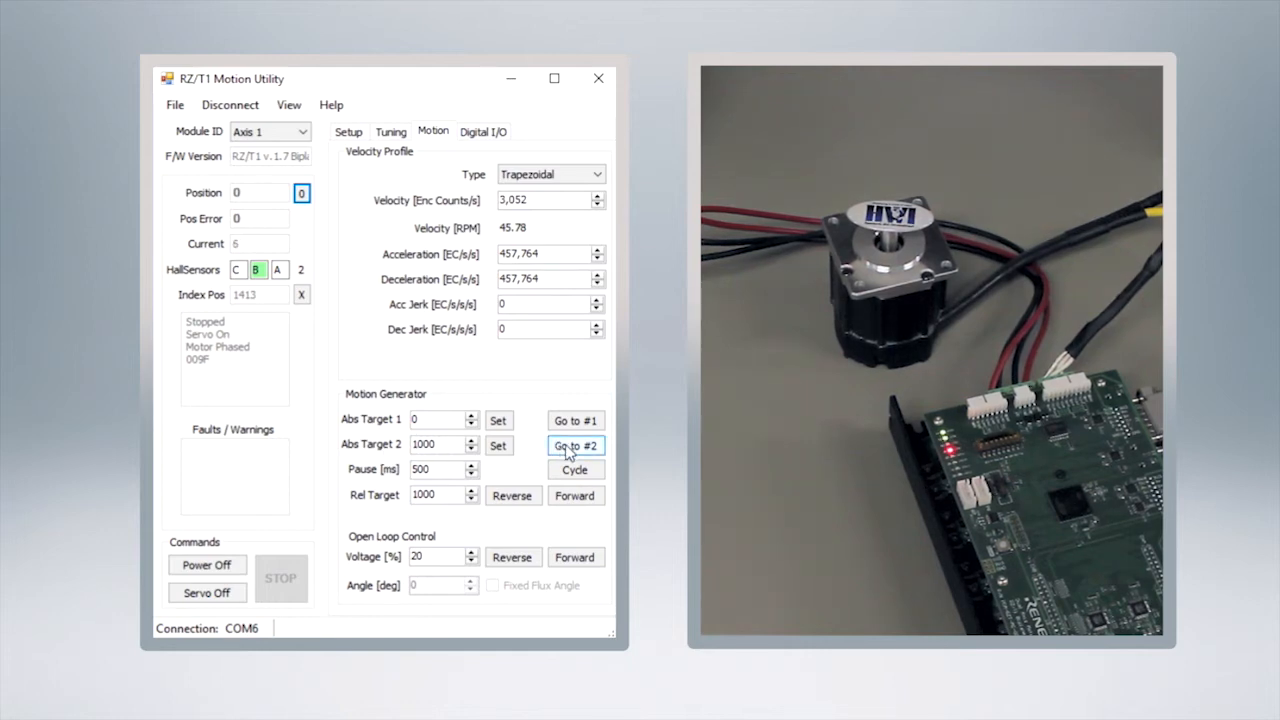
pyautogui.click(575, 445)
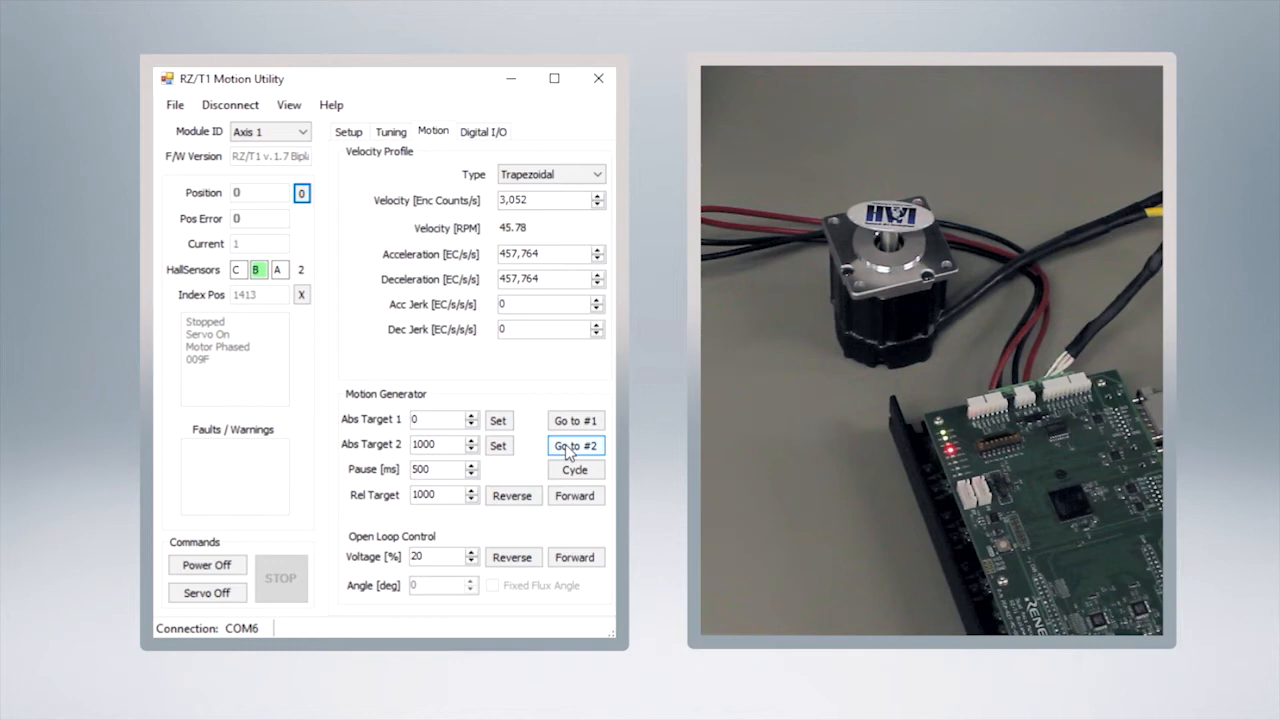
pyautogui.click(575, 445)
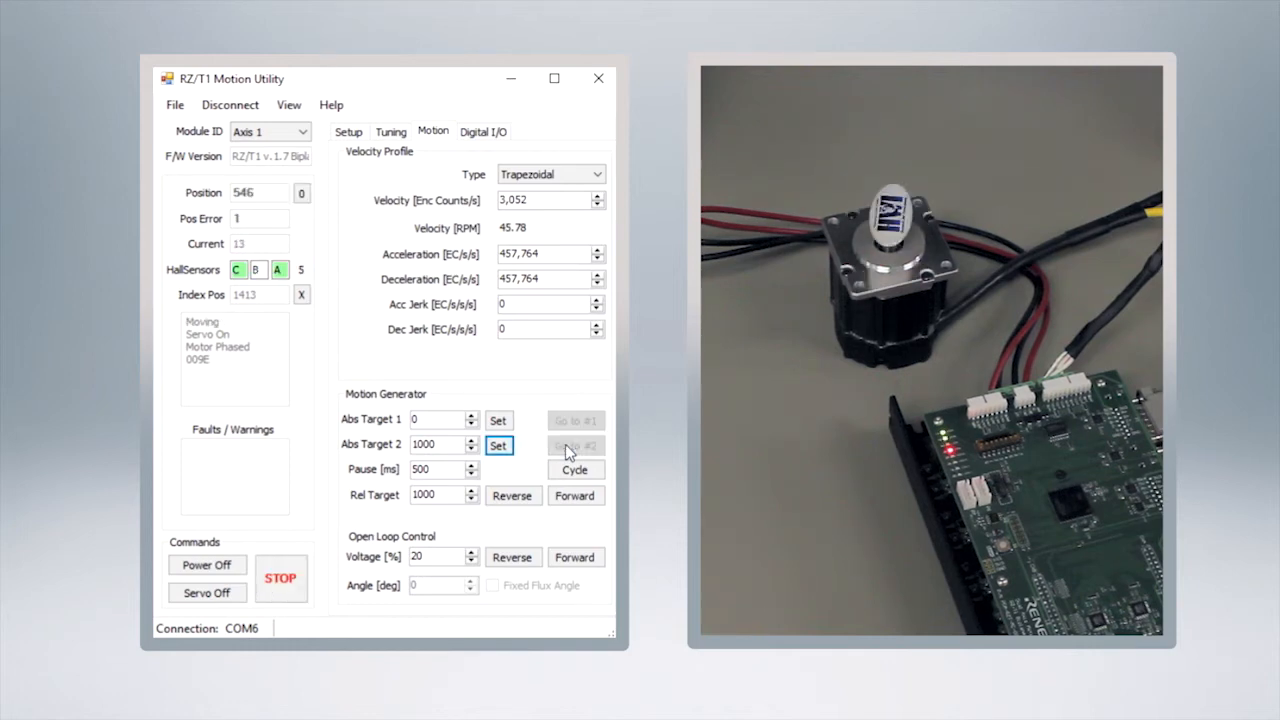
pyautogui.click(575, 445)
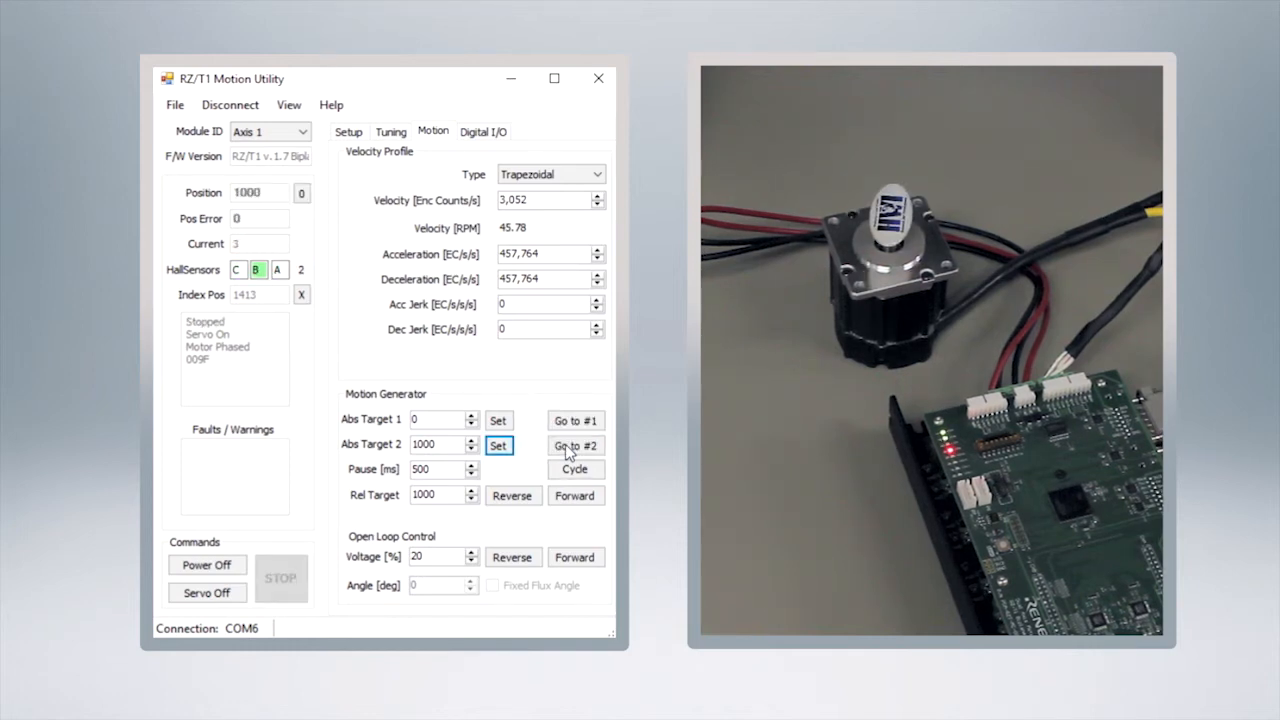
pyautogui.click(575, 445)
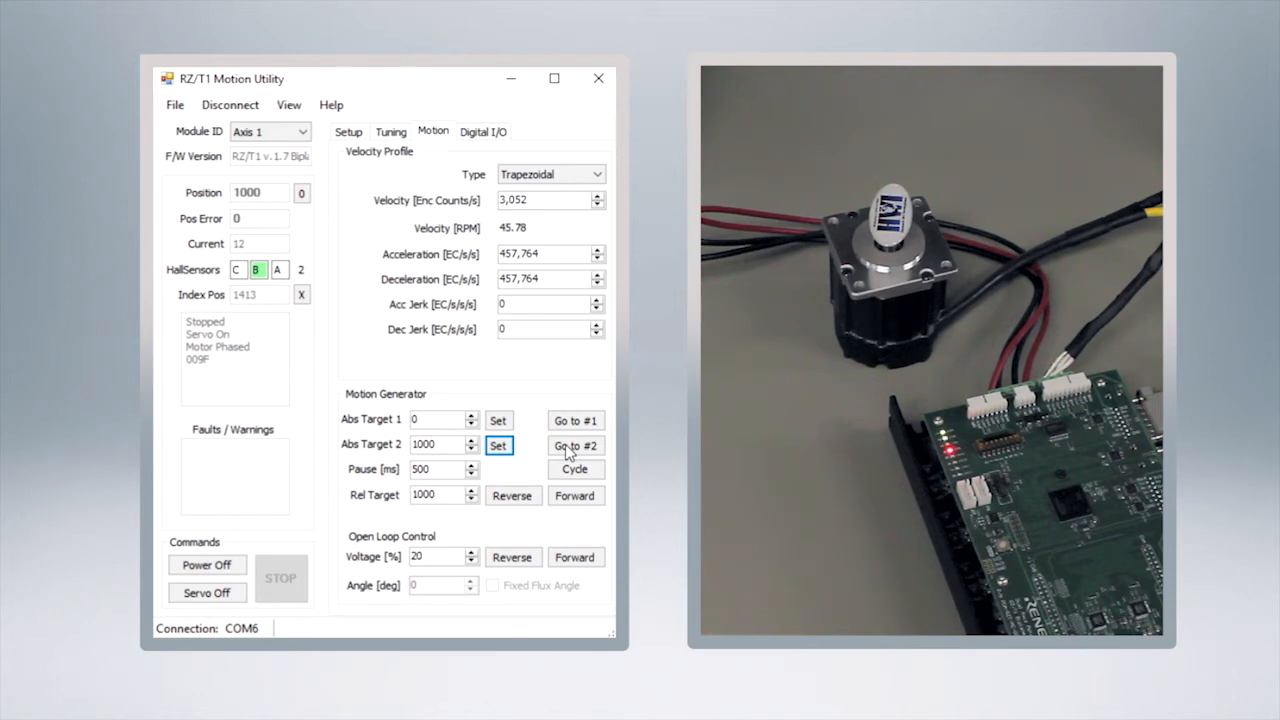
pyautogui.click(575, 445)
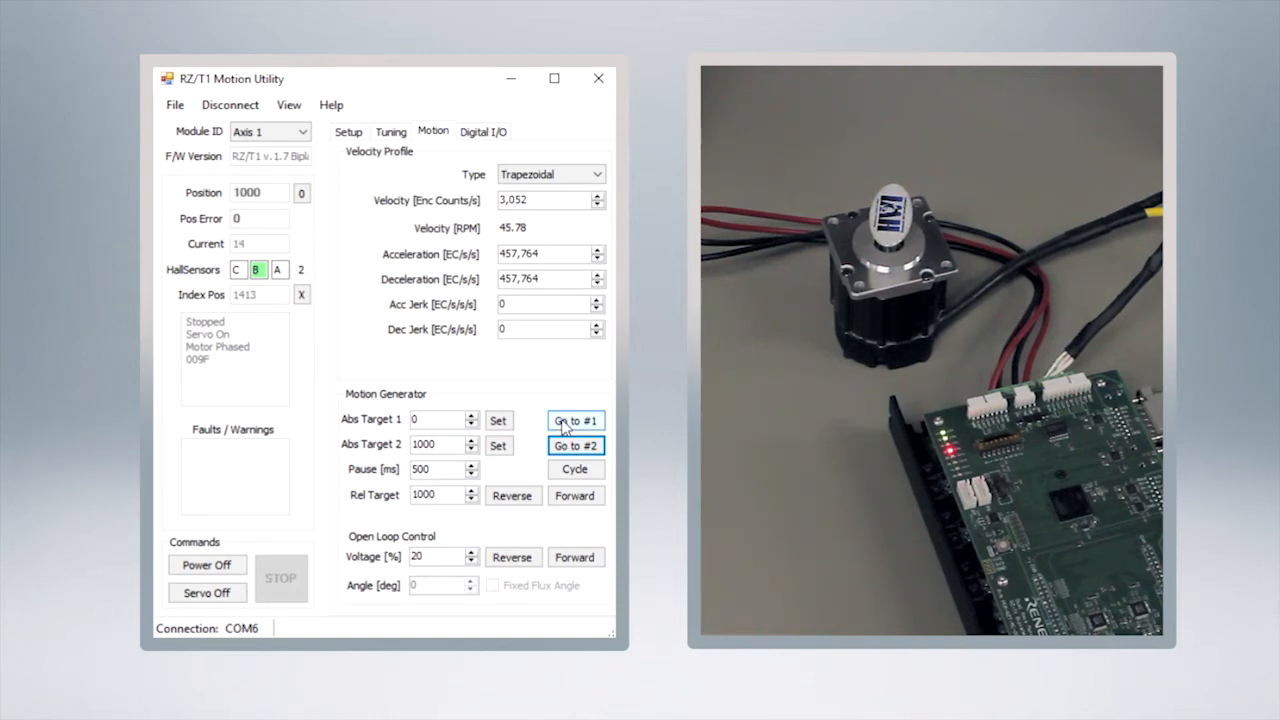
pyautogui.click(575, 419)
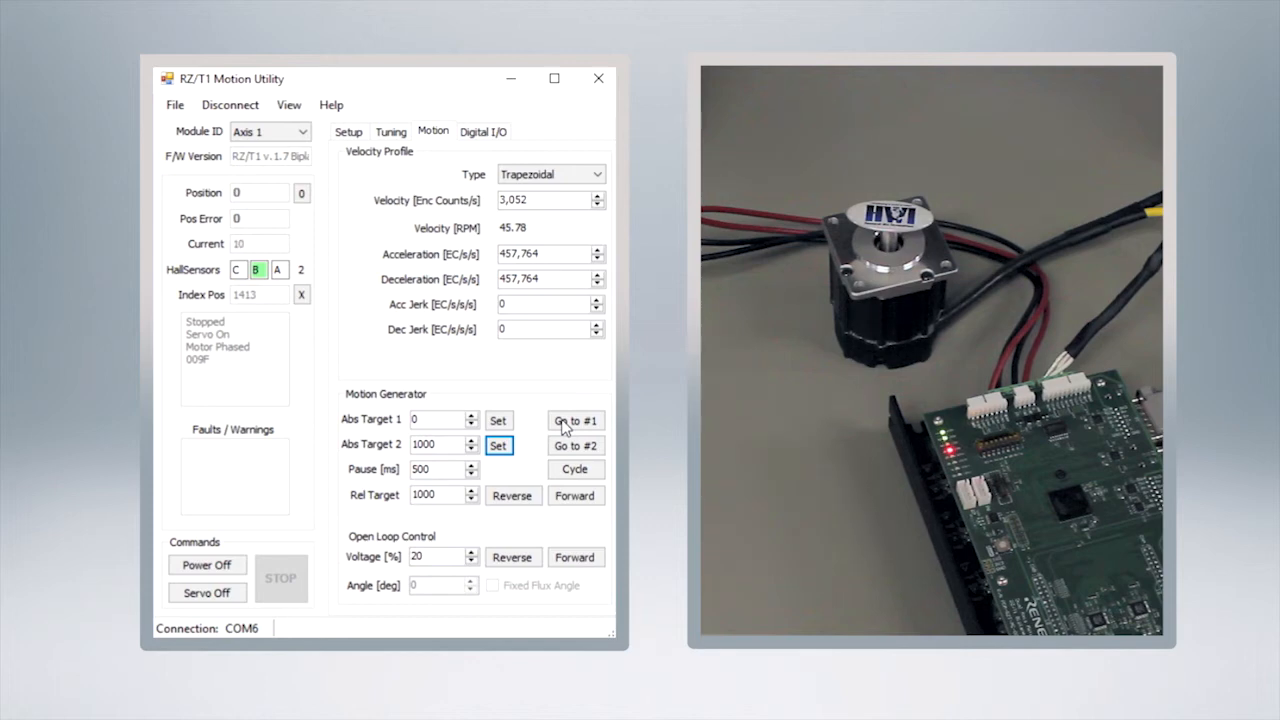
# - Set target #2 to 10000 counts, send the motor there, then return it to 0
pyautogui.click(440, 444)
pyautogui.write('0')
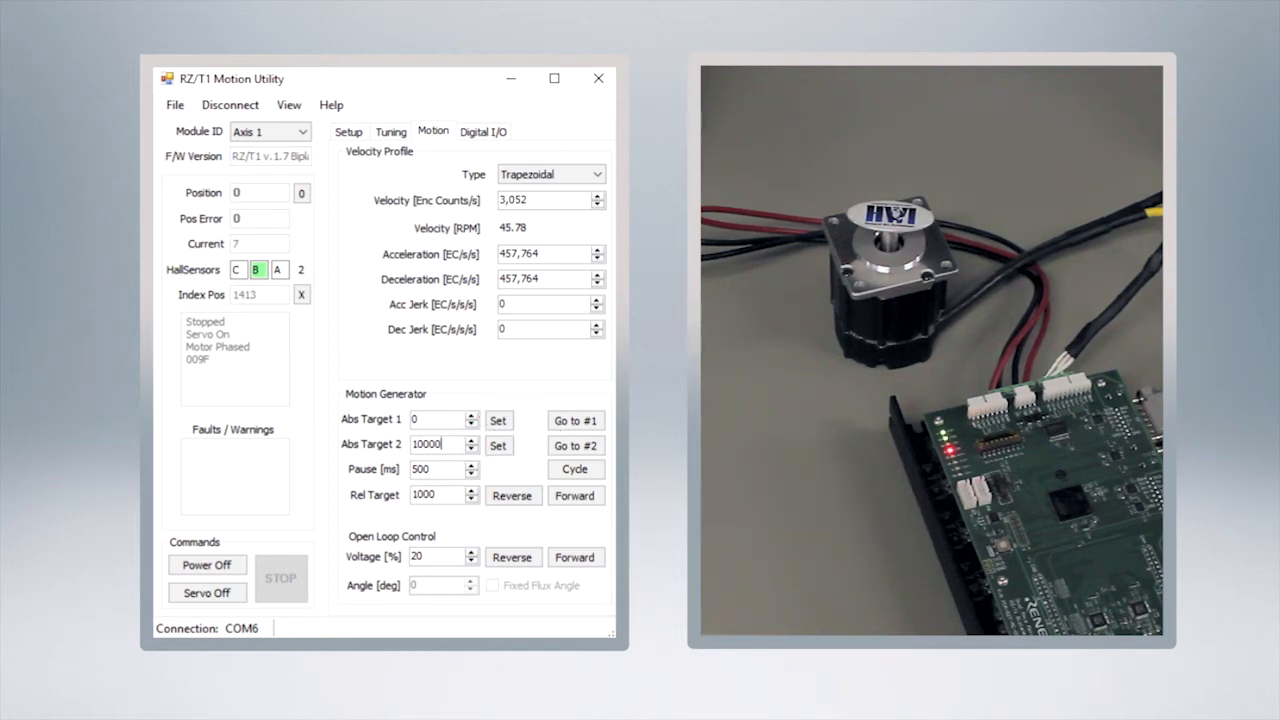
pyautogui.click(575, 445)
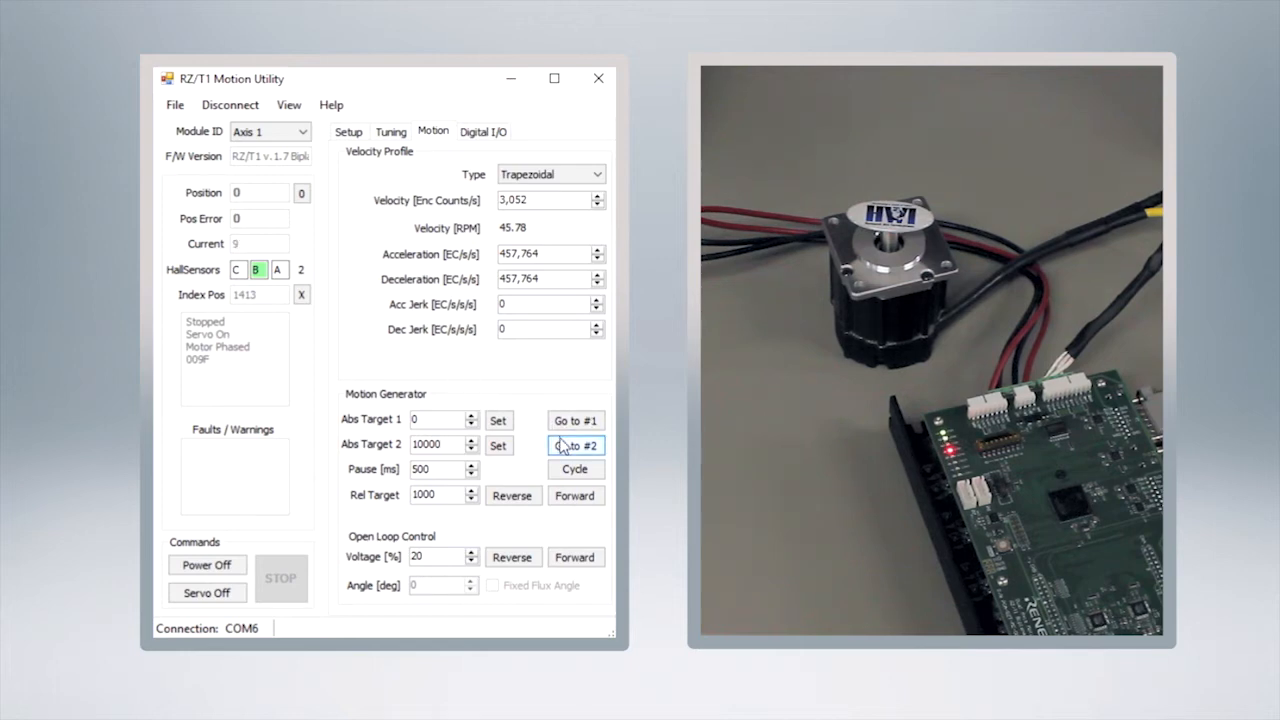
pyautogui.click(576, 445)
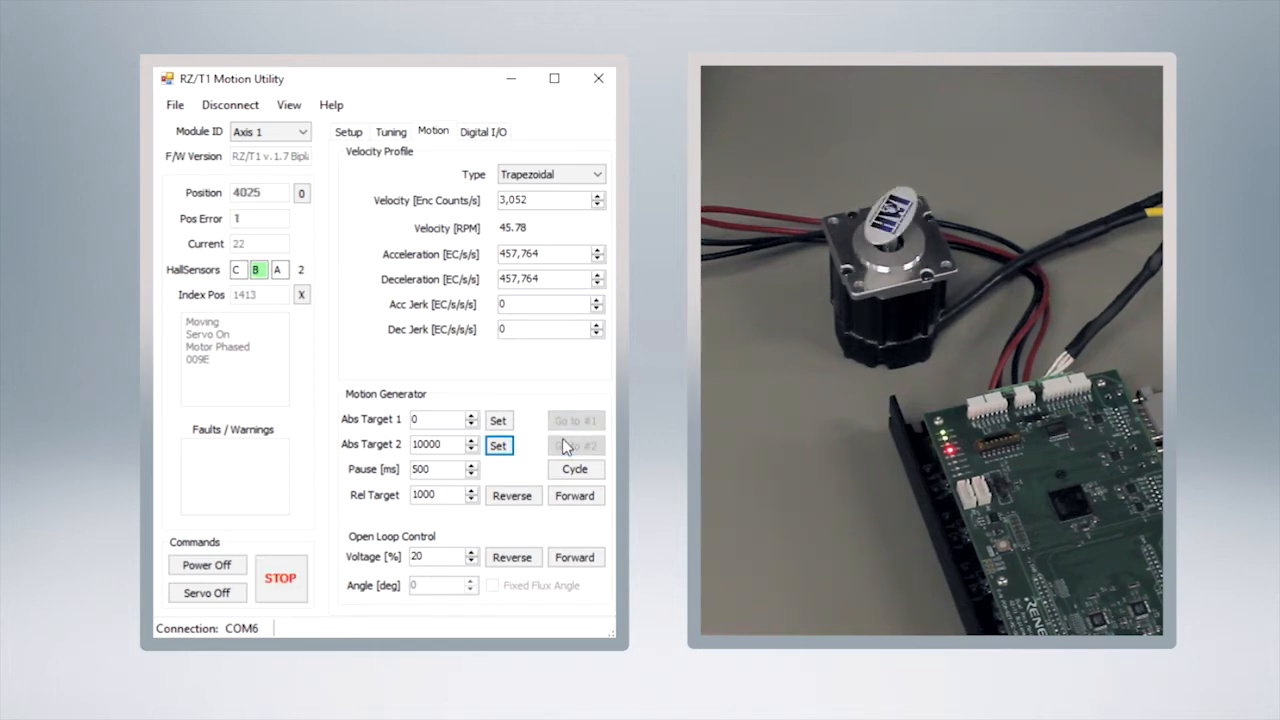
pyautogui.click(575, 445)
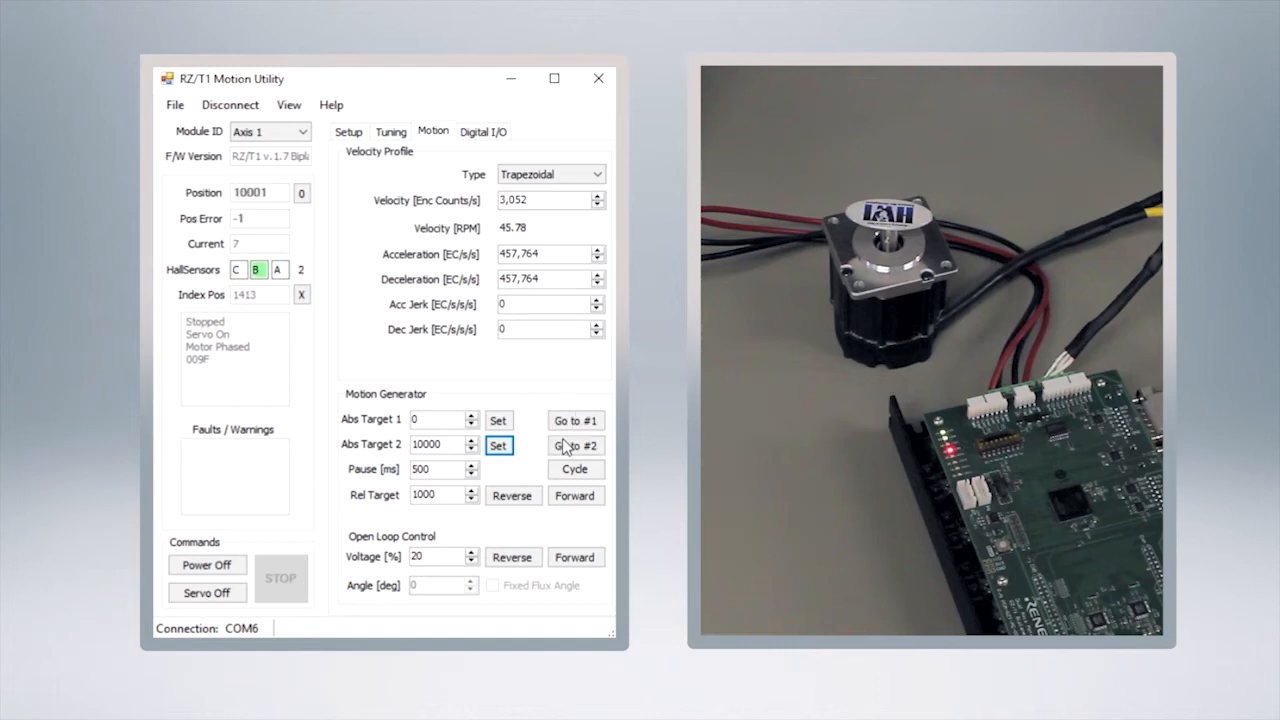
pyautogui.click(575, 420)
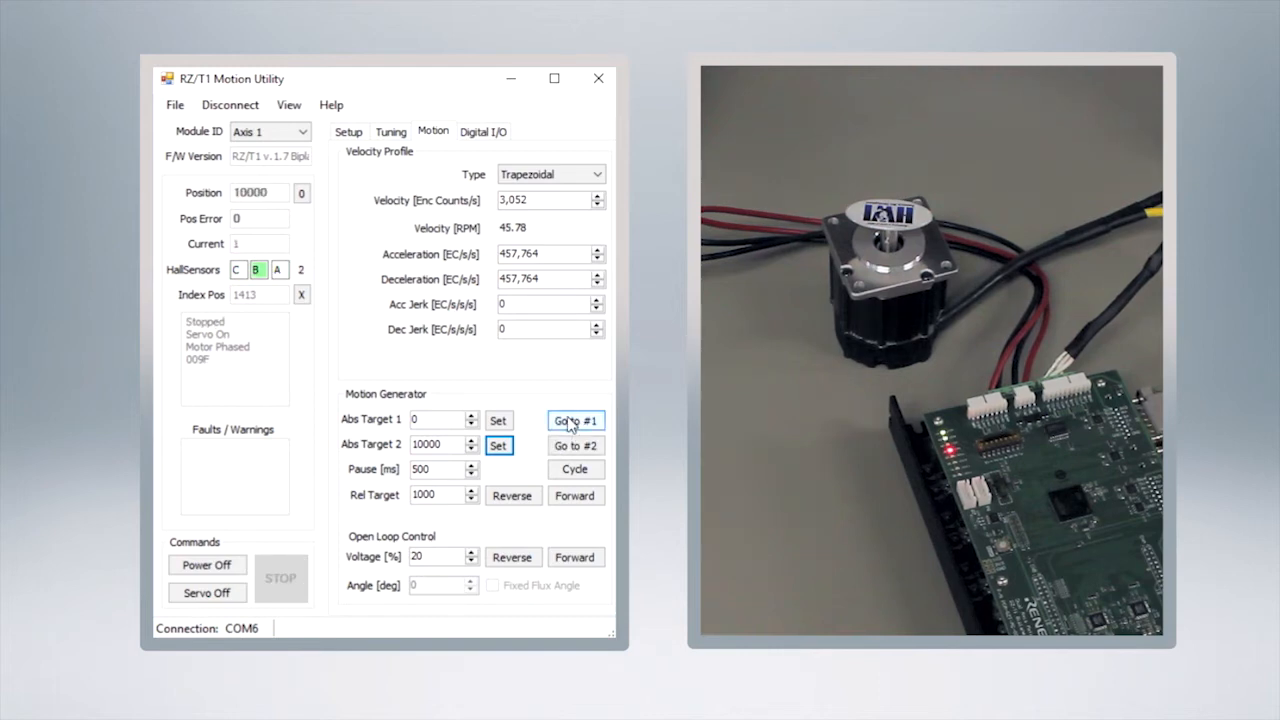
pyautogui.click(575, 419)
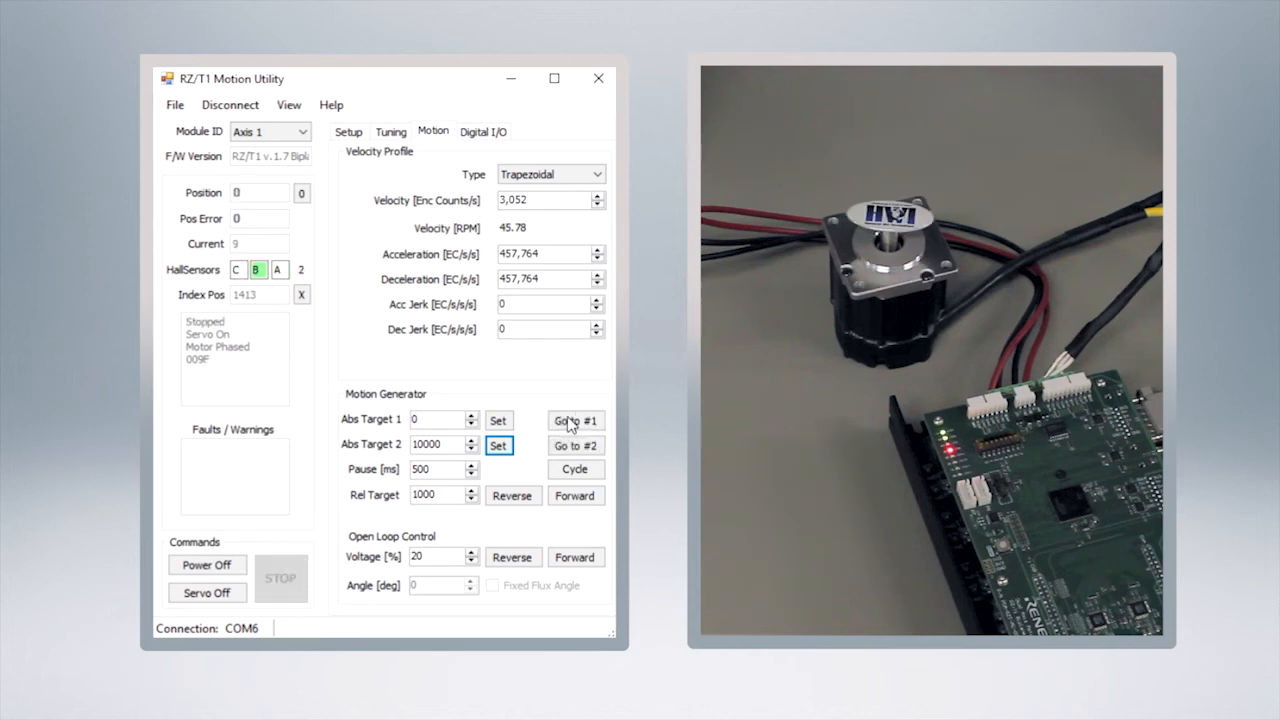
pyautogui.click(575, 420)
pyautogui.write('30,520')
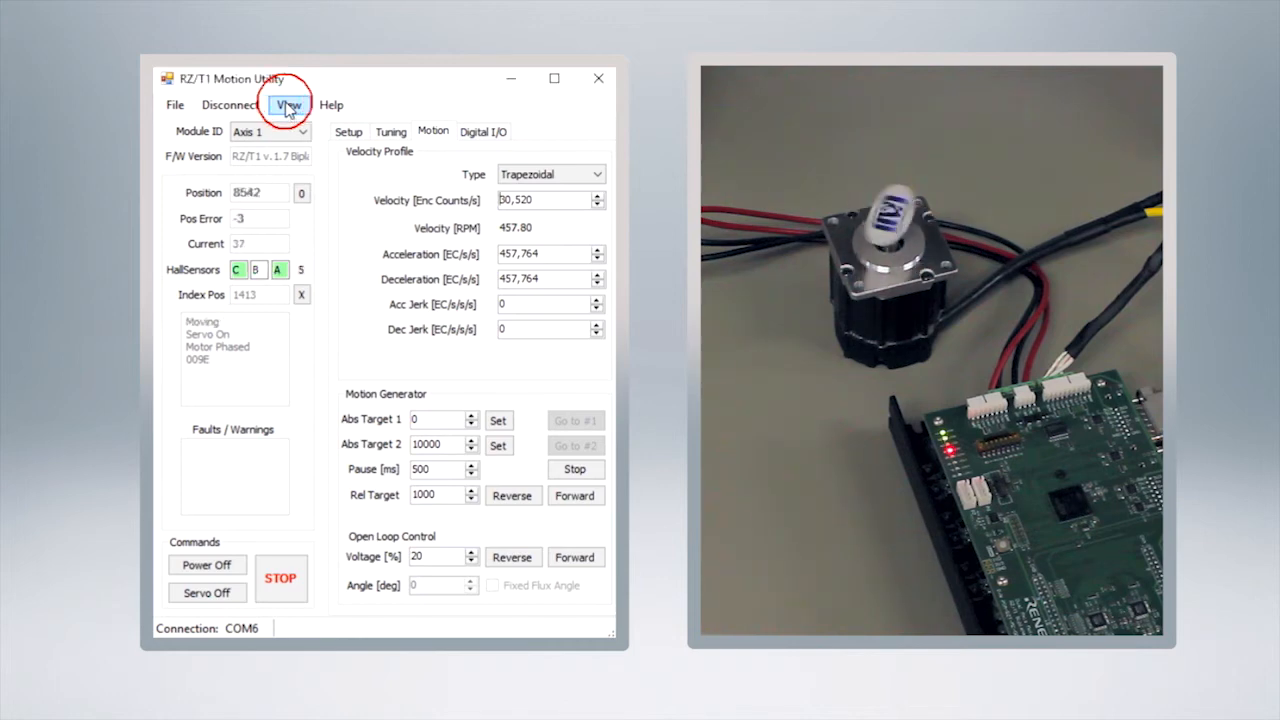
# - Open Motion Scope from the View menu to see the last move's position trace
pyautogui.click(288, 105)
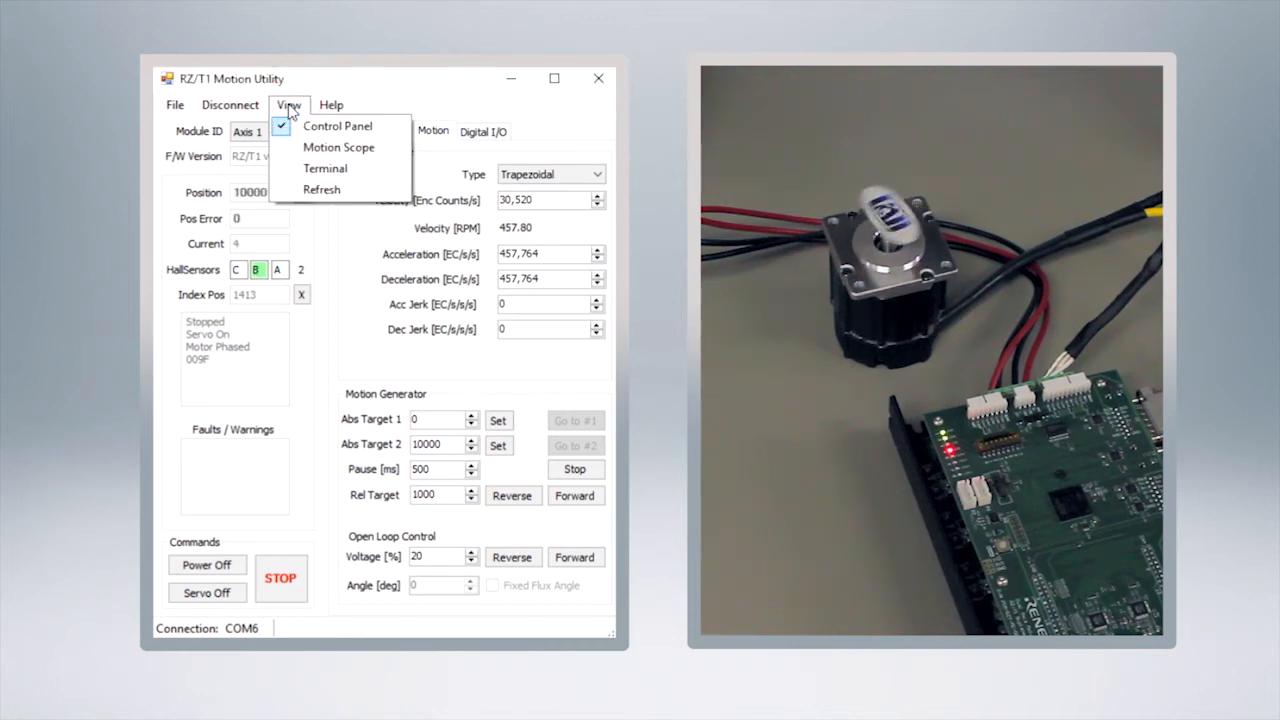
pyautogui.click(338, 147)
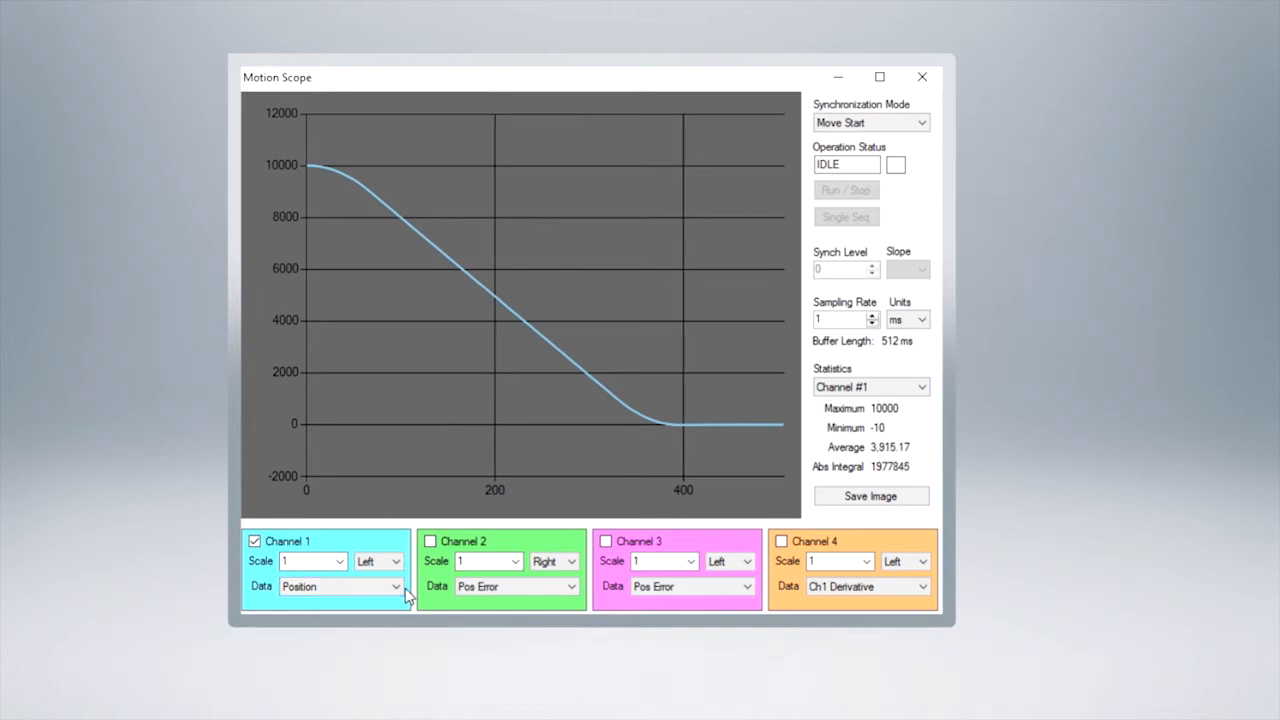
# - Change Motion Scope channel 1 data from Position to Velocity
pyautogui.click(405, 586)
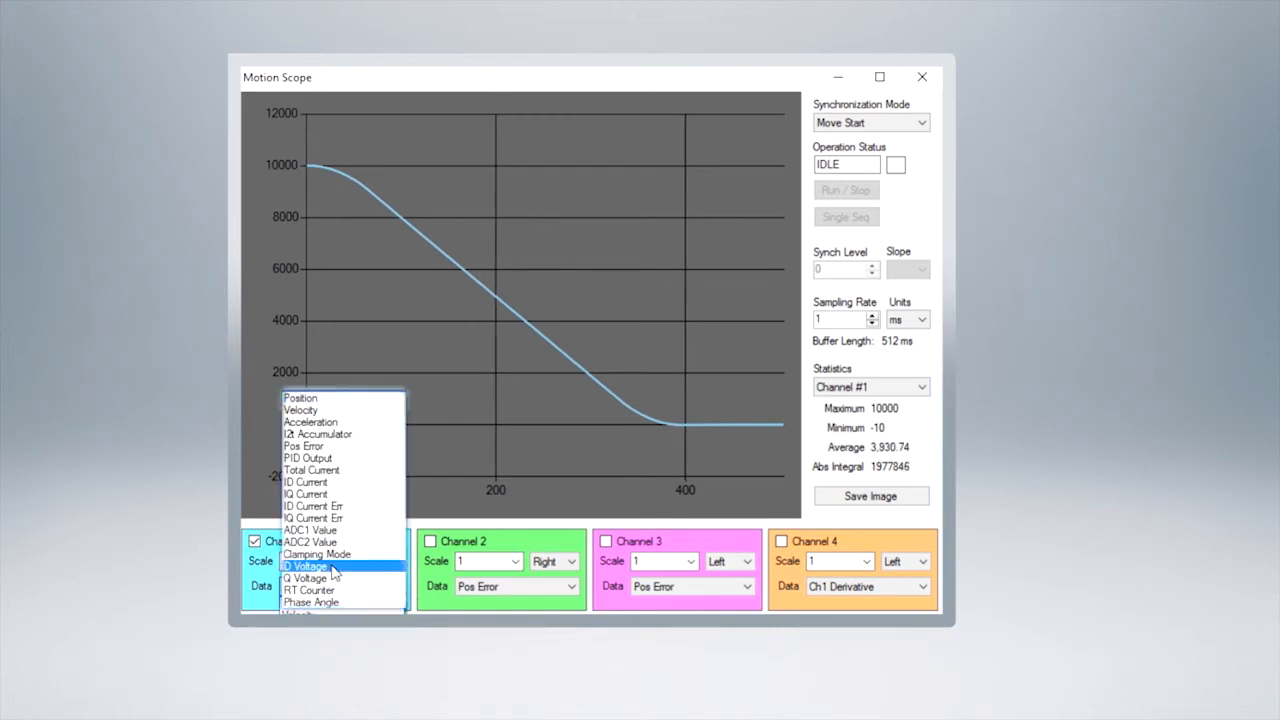
pyautogui.click(300, 409)
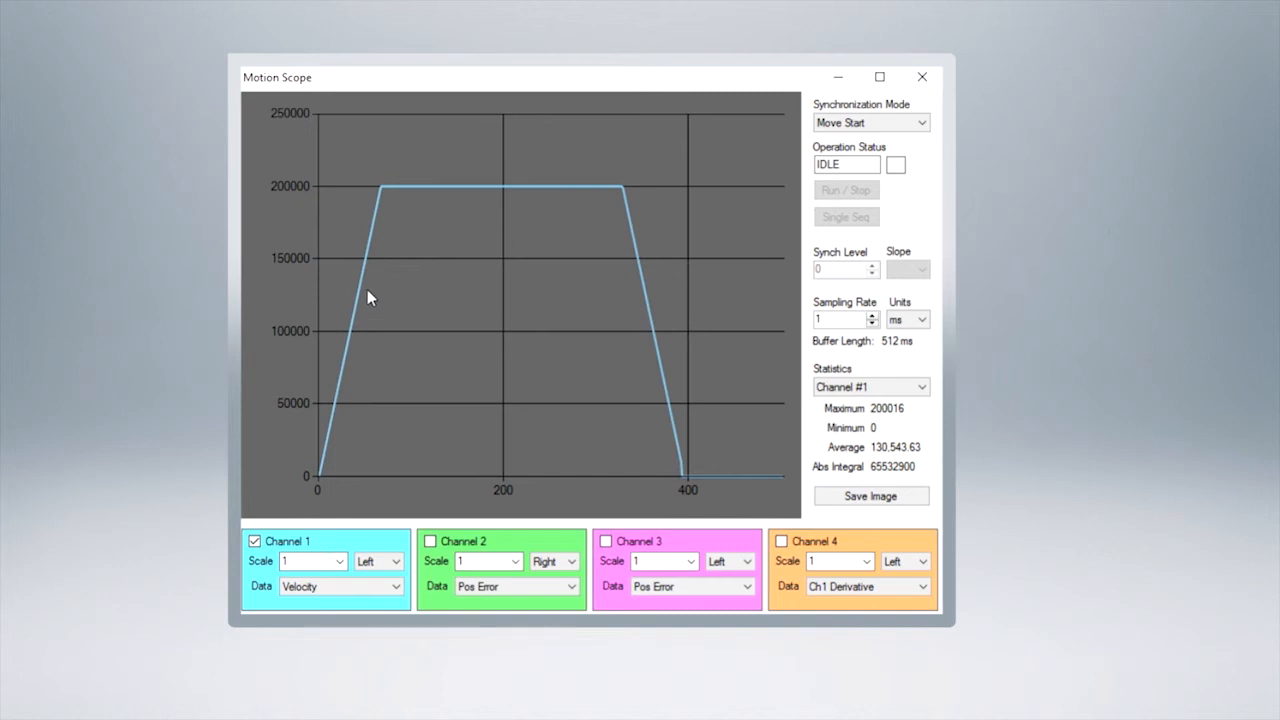
pyautogui.moveTo(615, 190)
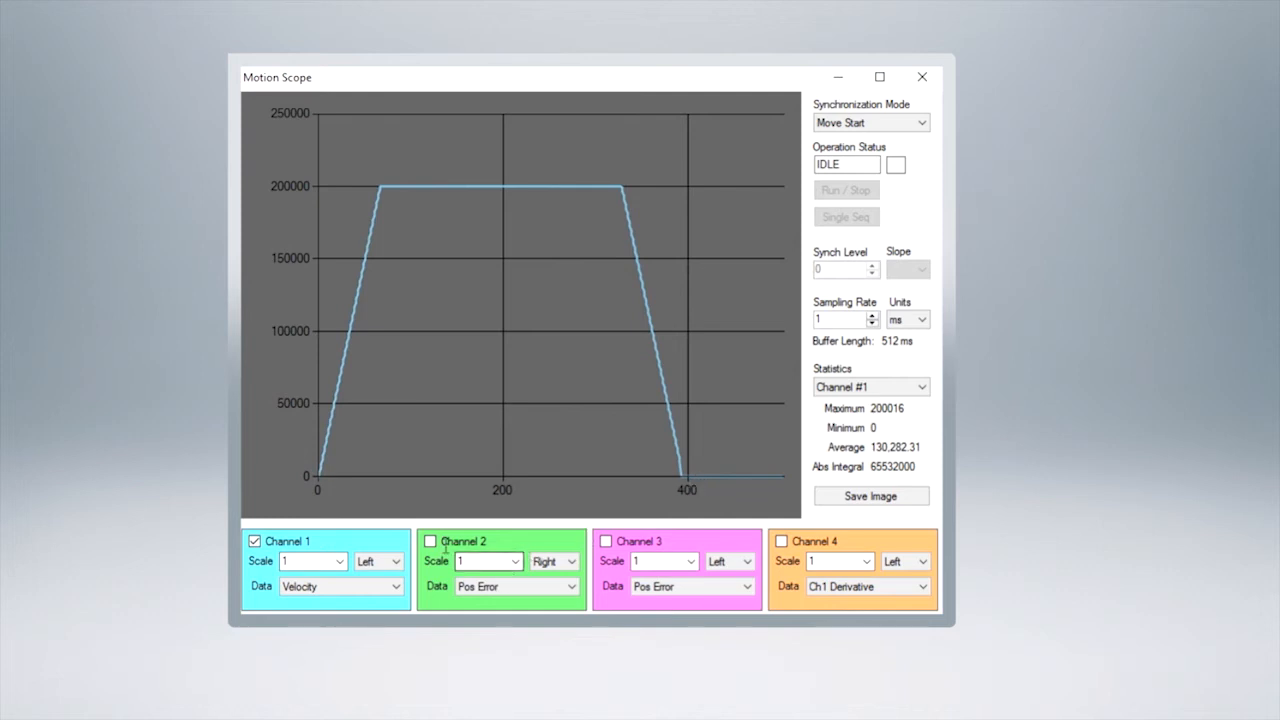
# - Enable channel 2 to plot Pos Error alongside velocity, then show the PID tuning gains
pyautogui.click(430, 540)
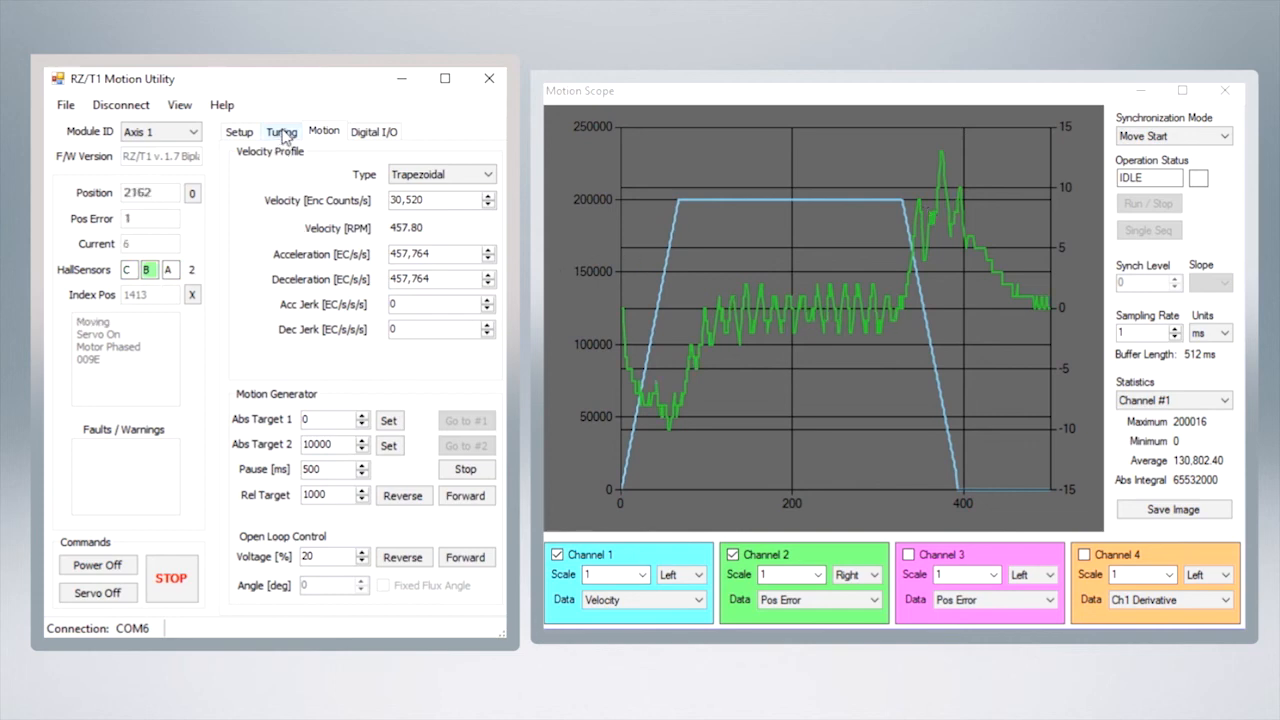
pyautogui.click(281, 131)
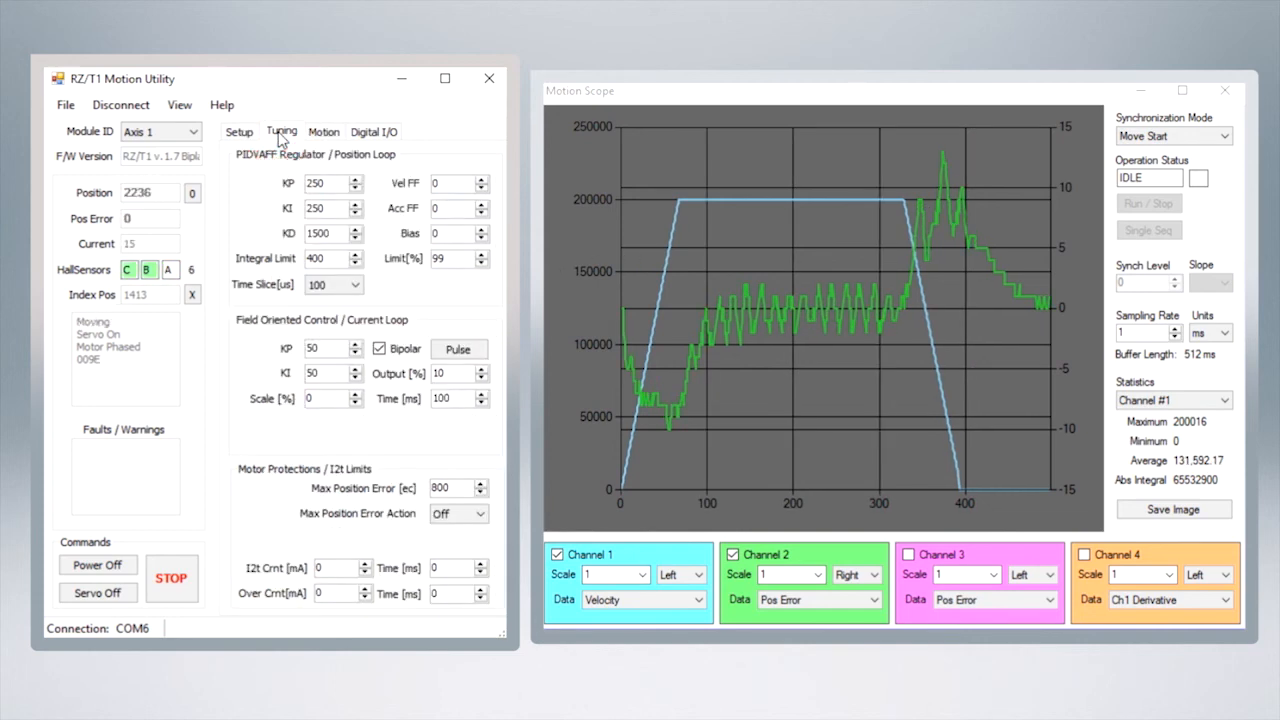